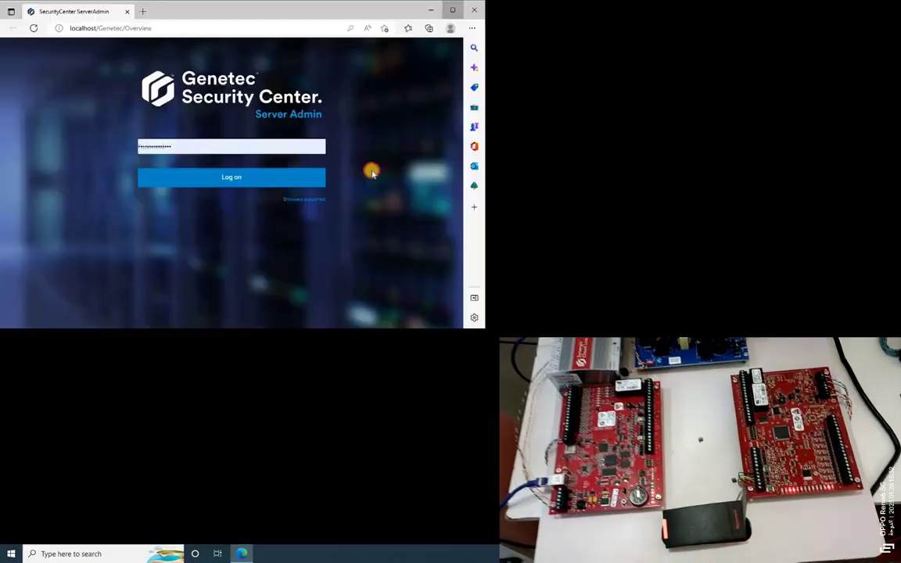
Close the Server Admin sign-in window to return to the Windows desktop.
{"action": "left_click", "coordinate": [232, 175]}
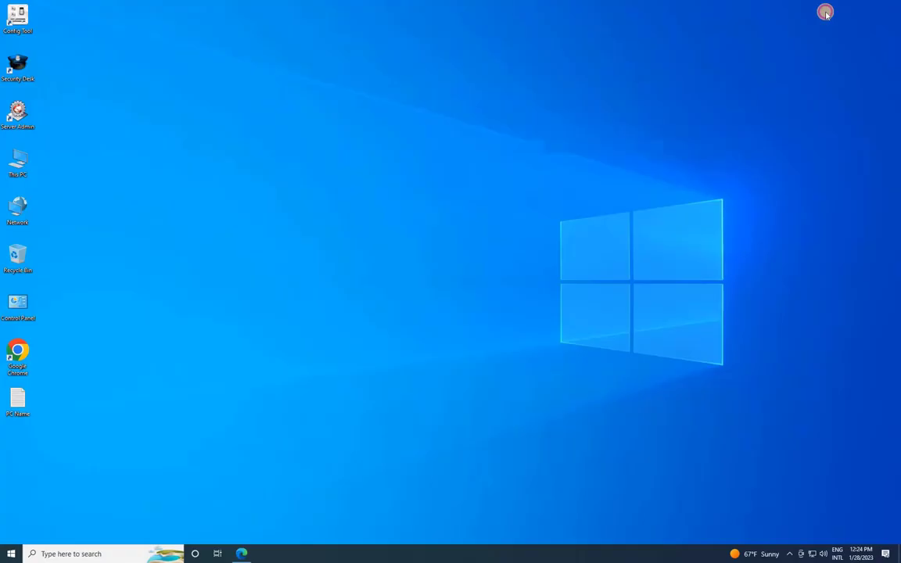
{"action": "mouse_move", "coordinate": [310, 212]}
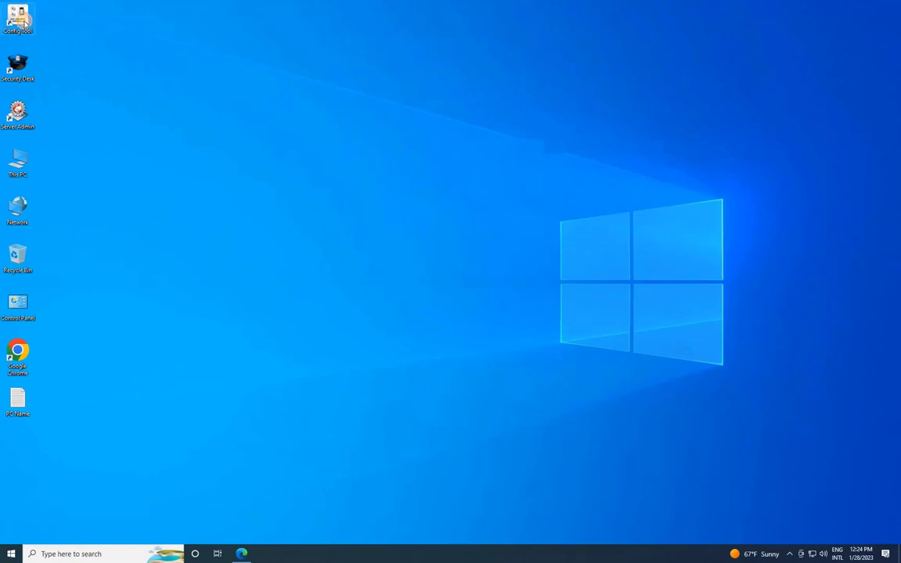
Launch Config Tool and sign in as admin to directory 192.168.100.150.
{"action": "double_click", "coordinate": [23, 17]}
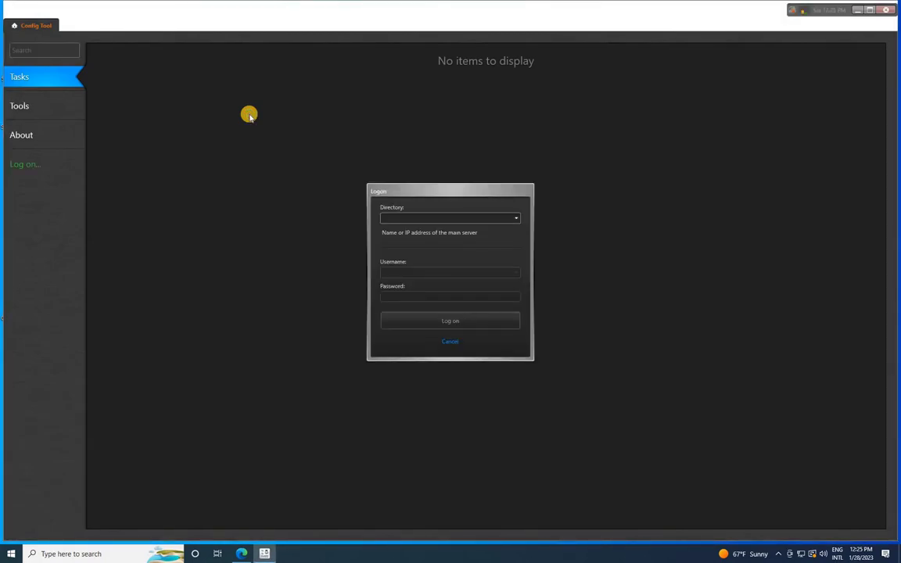
{"action": "mouse_move", "coordinate": [360, 171]}
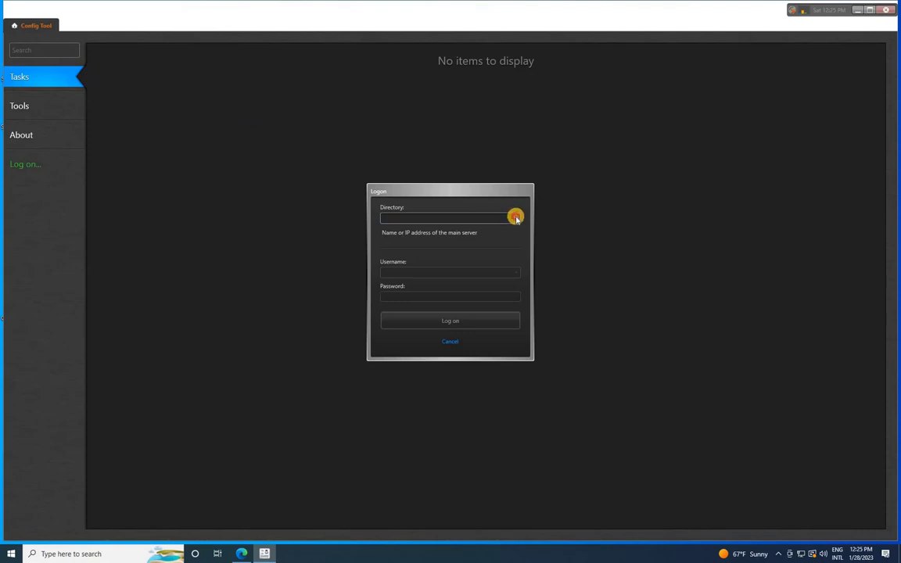
{"action": "left_click", "coordinate": [513, 218]}
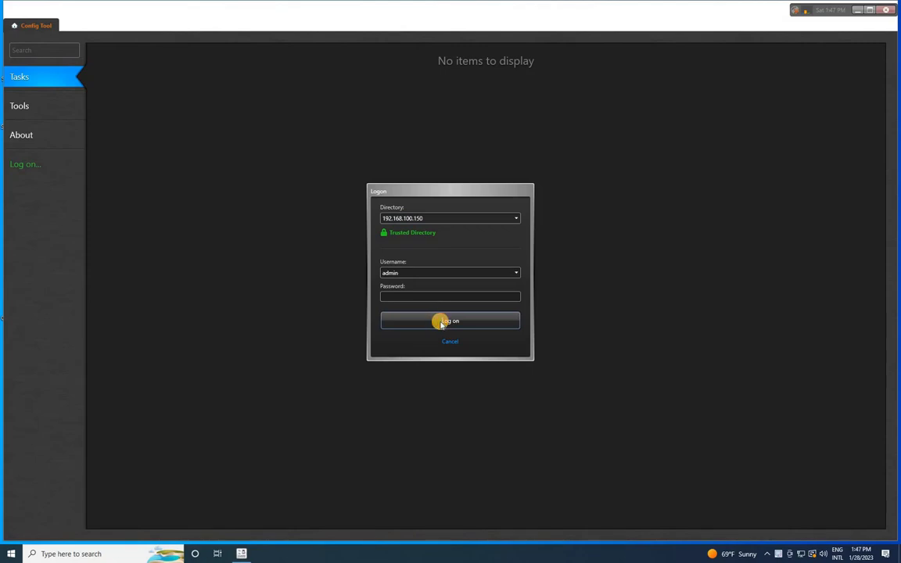
{"action": "left_click", "coordinate": [451, 321]}
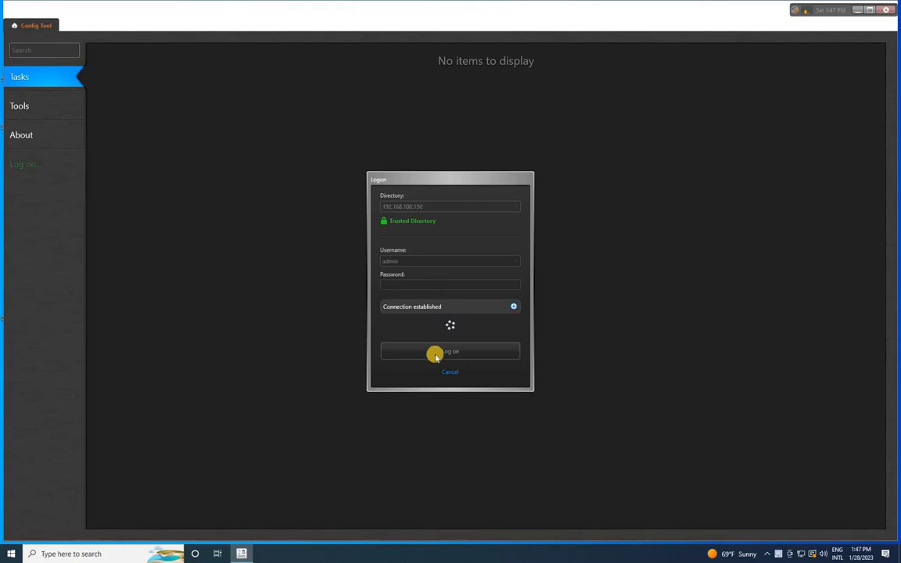
Set the admin password and step through Access control, Cardholders, Users and Summary pages.
{"action": "left_click", "coordinate": [450, 350]}
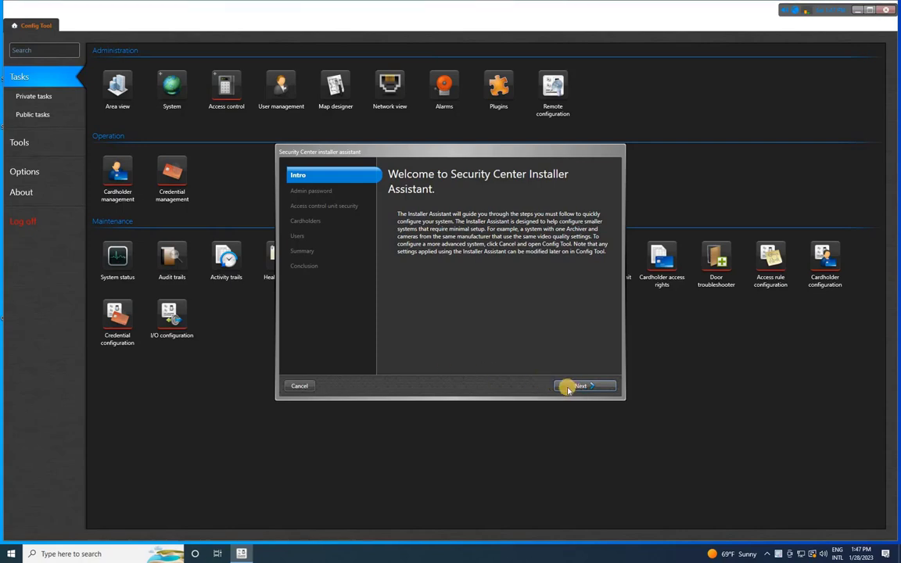
{"action": "left_click", "coordinate": [579, 384]}
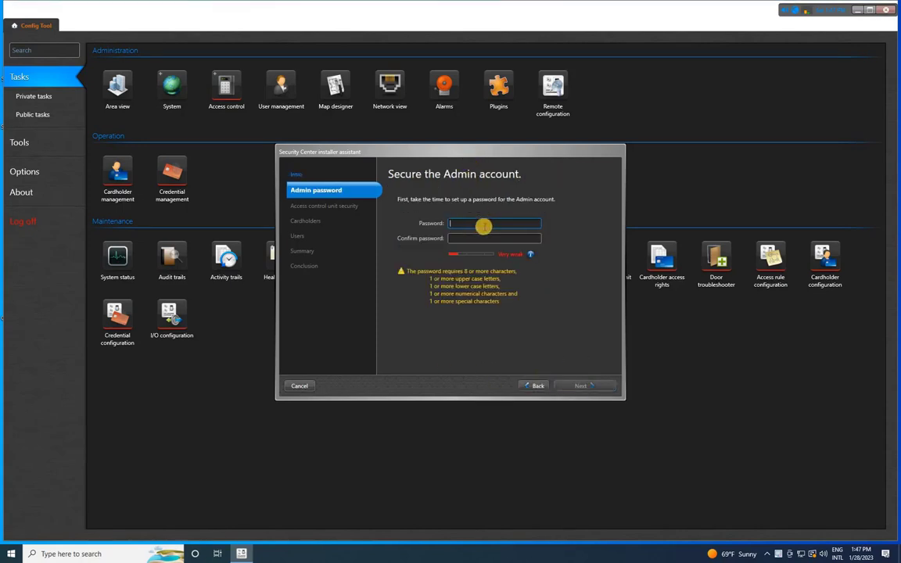
{"action": "mouse_move", "coordinate": [476, 222]}
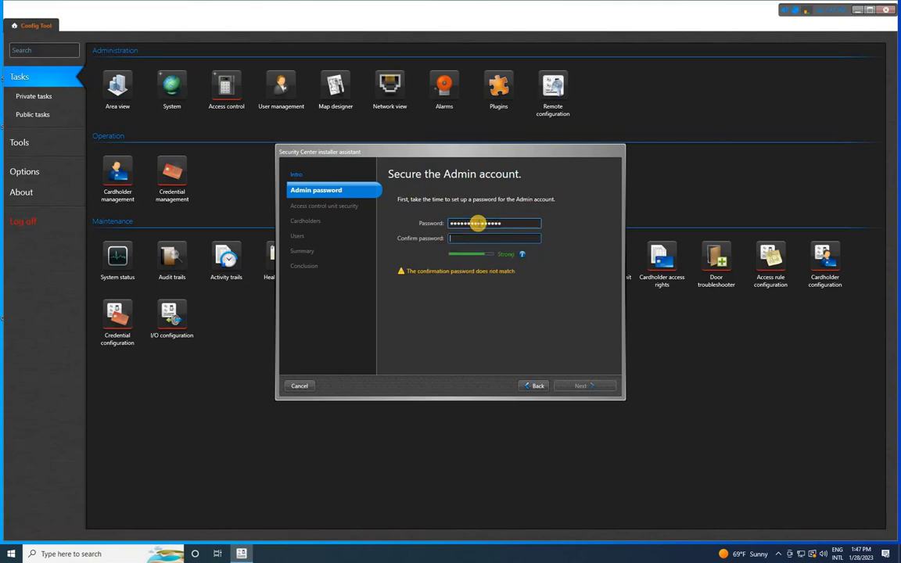
{"action": "left_click", "coordinate": [580, 385]}
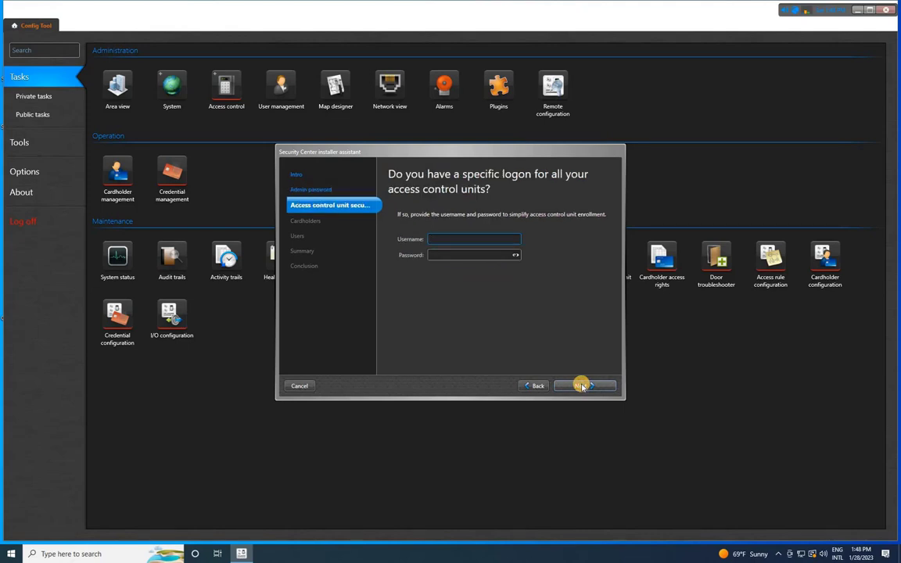
{"action": "left_click", "coordinate": [580, 385]}
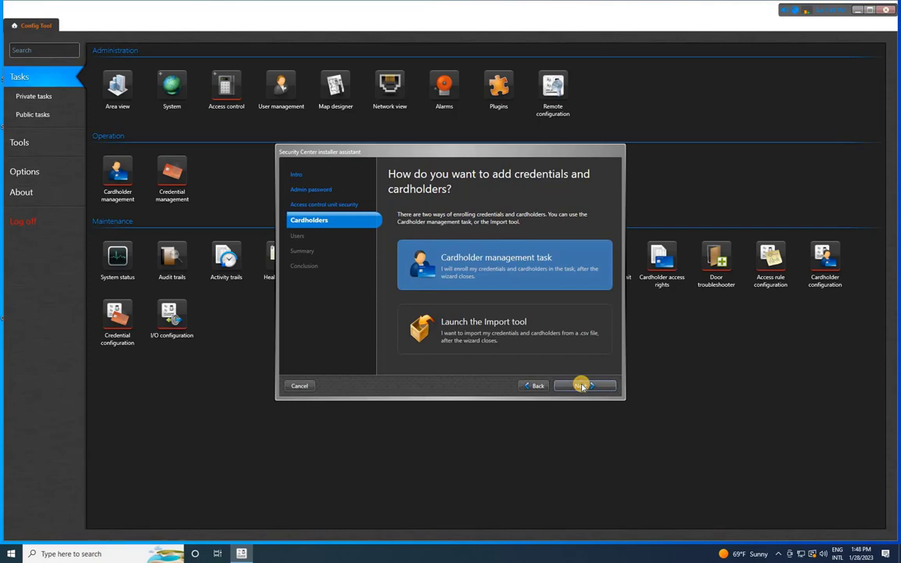
{"action": "left_click", "coordinate": [580, 385]}
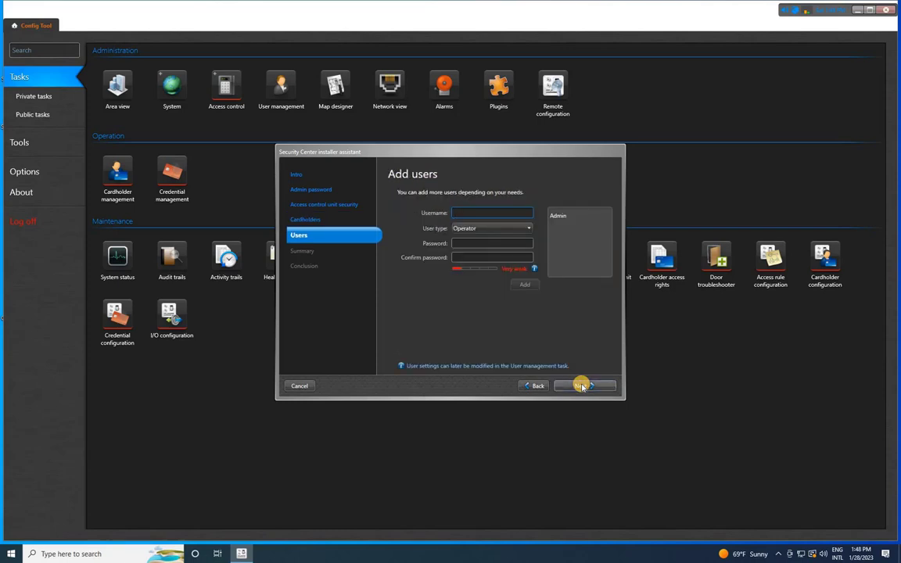
{"action": "left_click", "coordinate": [582, 385]}
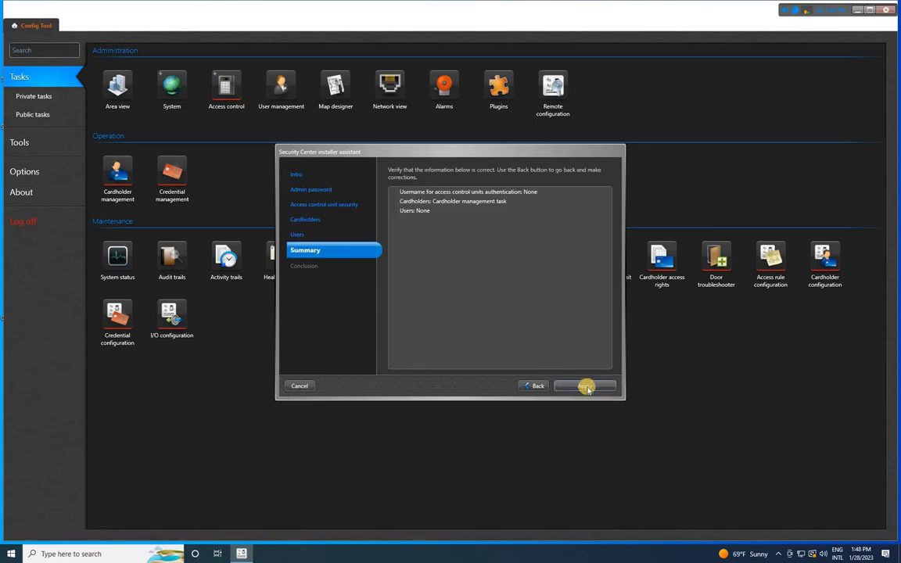
{"action": "left_click", "coordinate": [582, 384]}
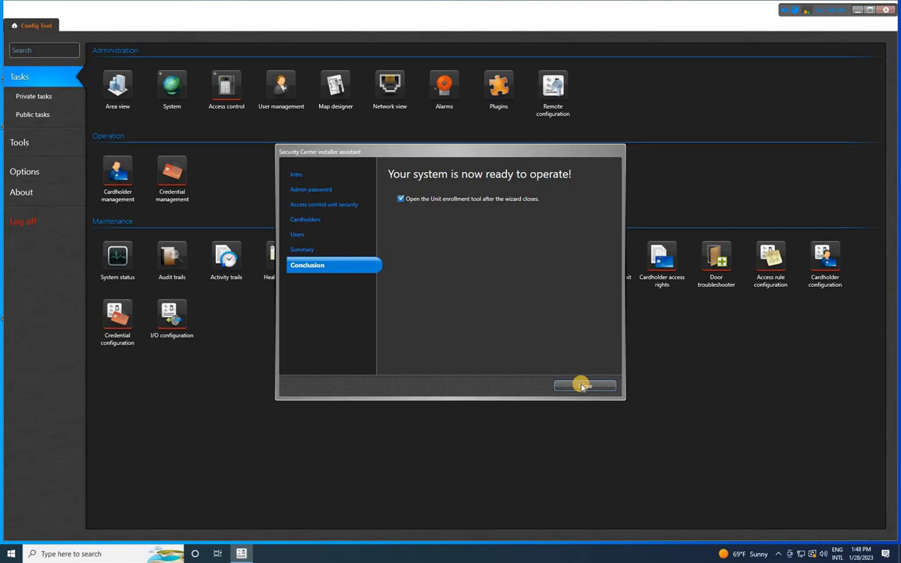
Finish the installer, run unit discovery and an extended search, finding zero units.
{"action": "left_click", "coordinate": [582, 385]}
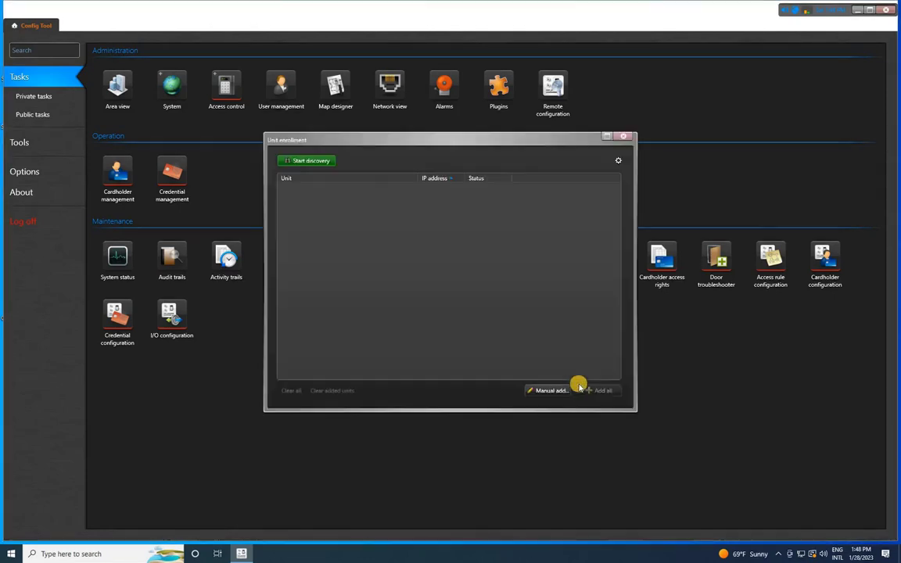
{"action": "mouse_move", "coordinate": [316, 164]}
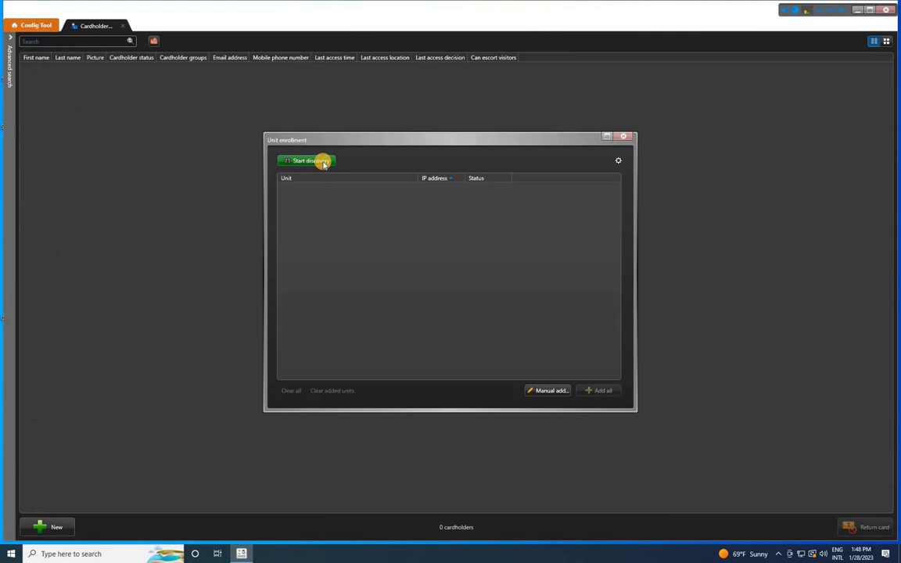
{"action": "left_click", "coordinate": [313, 161]}
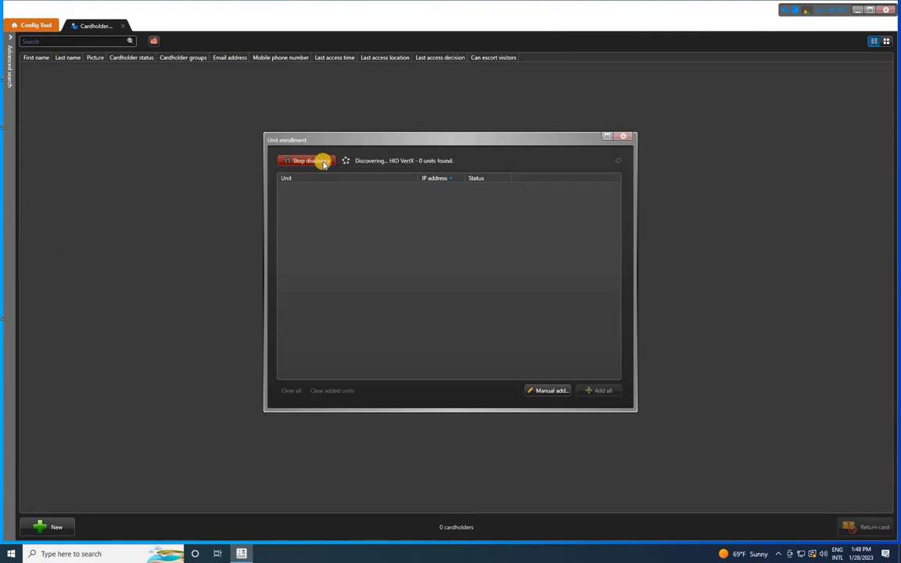
{"action": "left_click", "coordinate": [313, 161]}
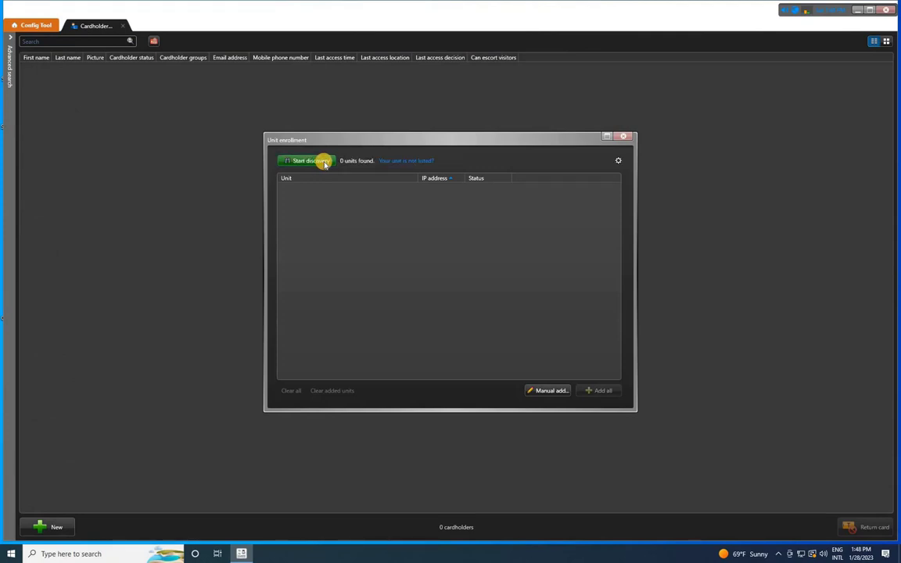
{"action": "mouse_move", "coordinate": [404, 161]}
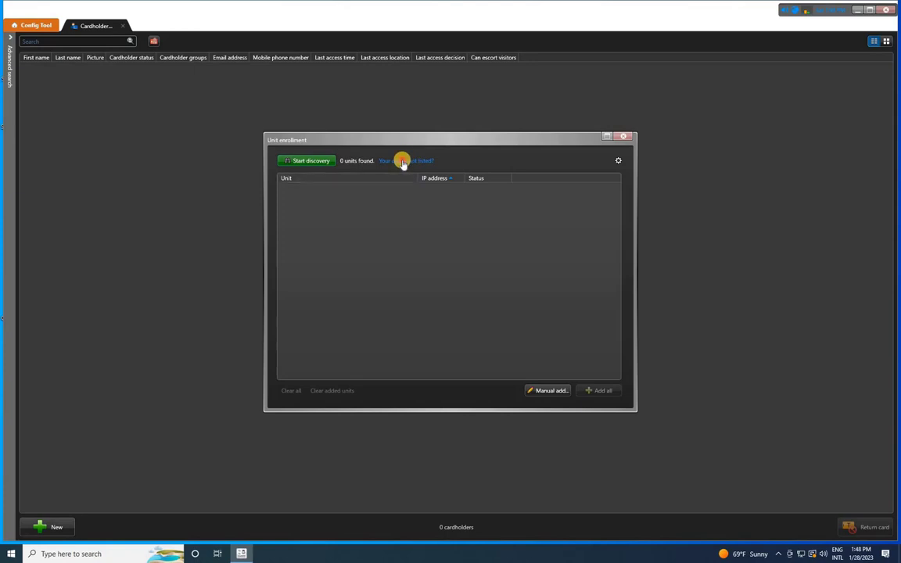
{"action": "left_click", "coordinate": [405, 159]}
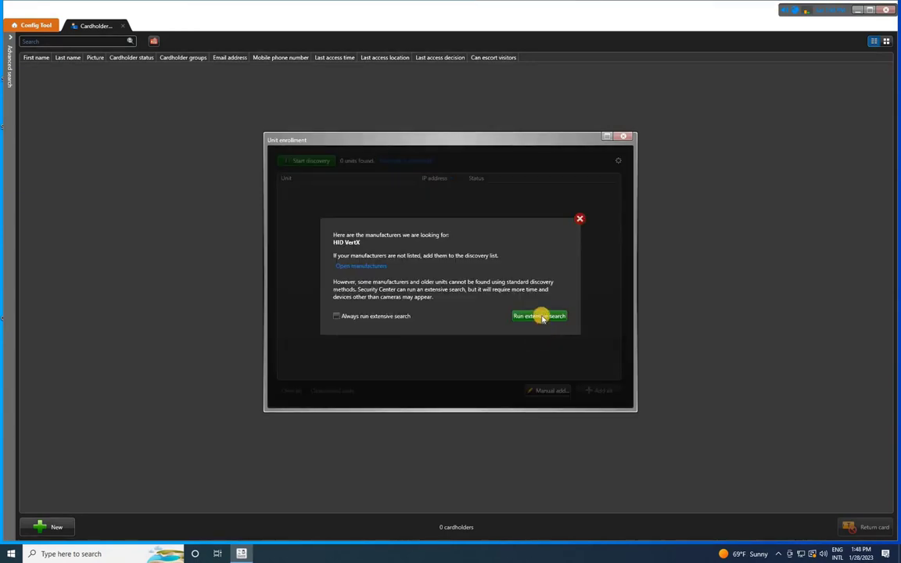
{"action": "left_click", "coordinate": [539, 316]}
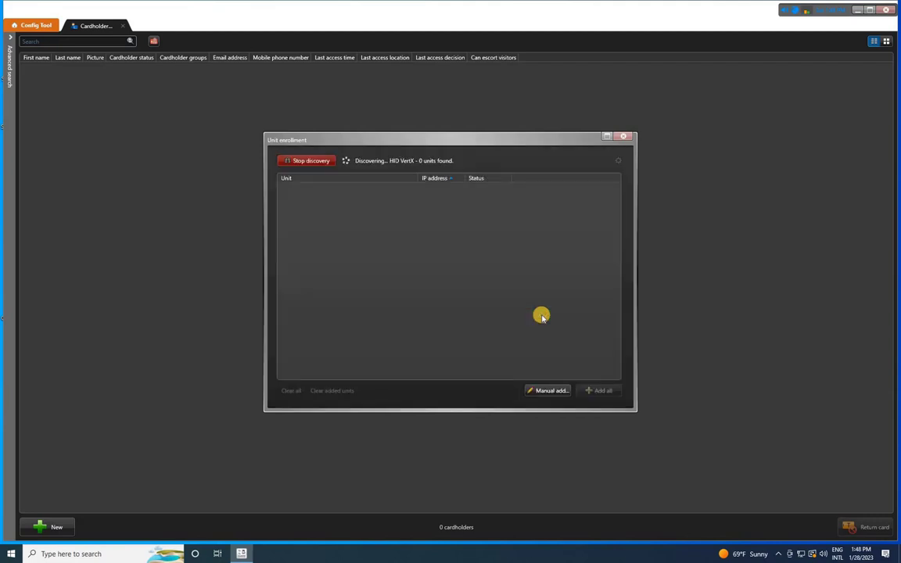
{"action": "mouse_move", "coordinate": [527, 316]}
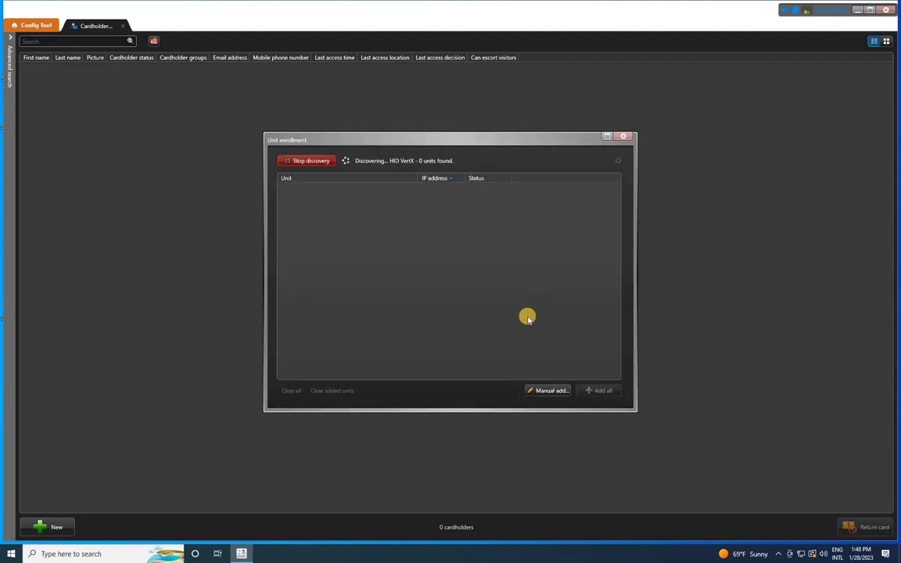
{"action": "left_click", "coordinate": [307, 160]}
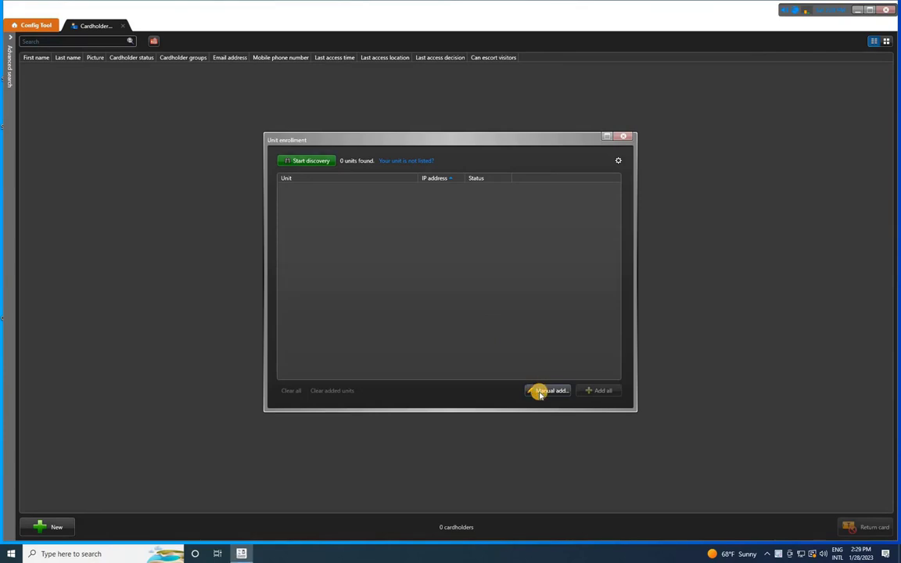
Manually add a Synergis unit at 192.168.100.152 with username admin and its password.
{"action": "left_click", "coordinate": [548, 391]}
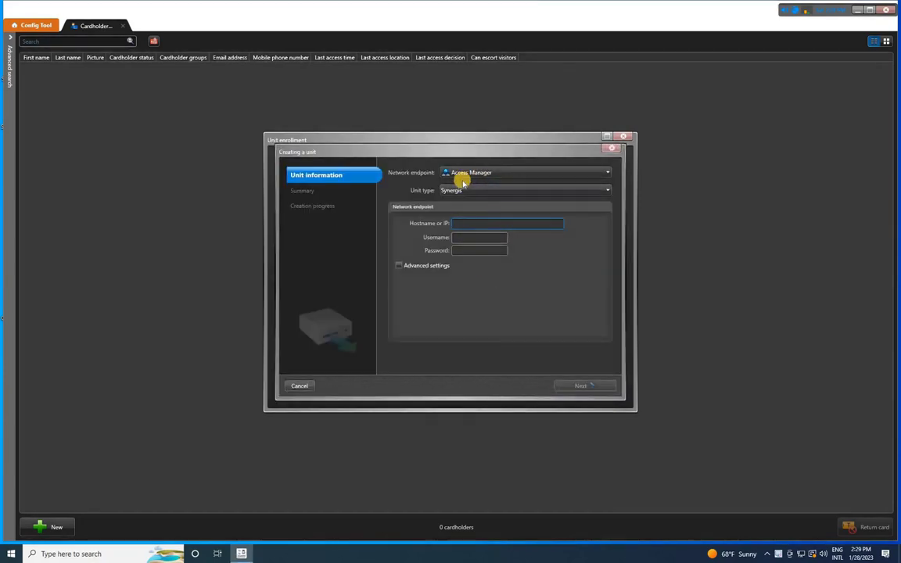
{"action": "mouse_move", "coordinate": [479, 194]}
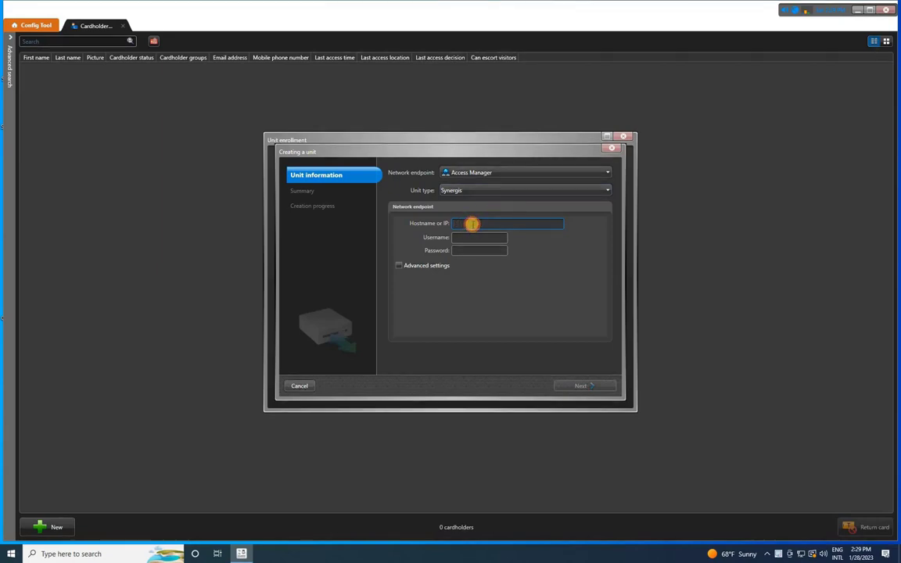
{"action": "type", "text": "1"}
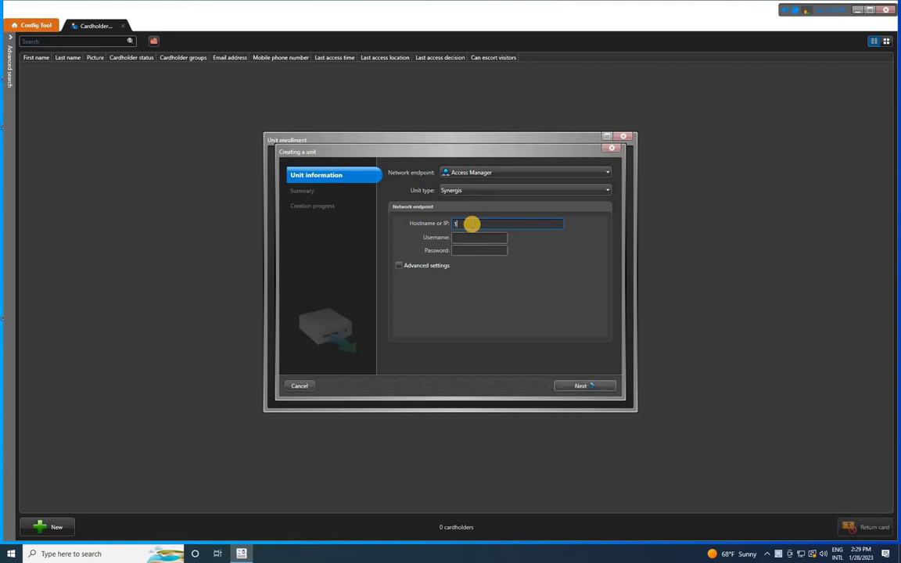
{"action": "type", "text": "92.168.100.152"}
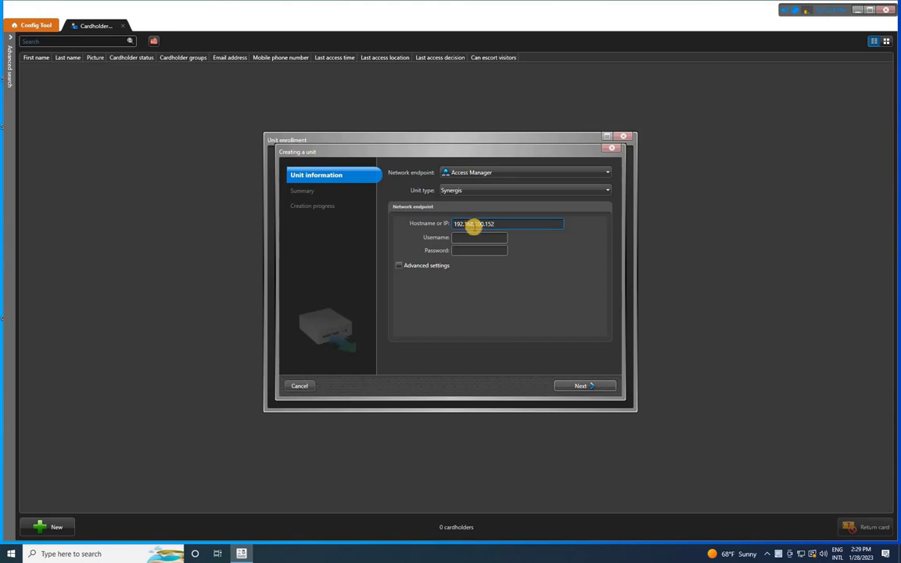
{"action": "left_click", "coordinate": [479, 238]}
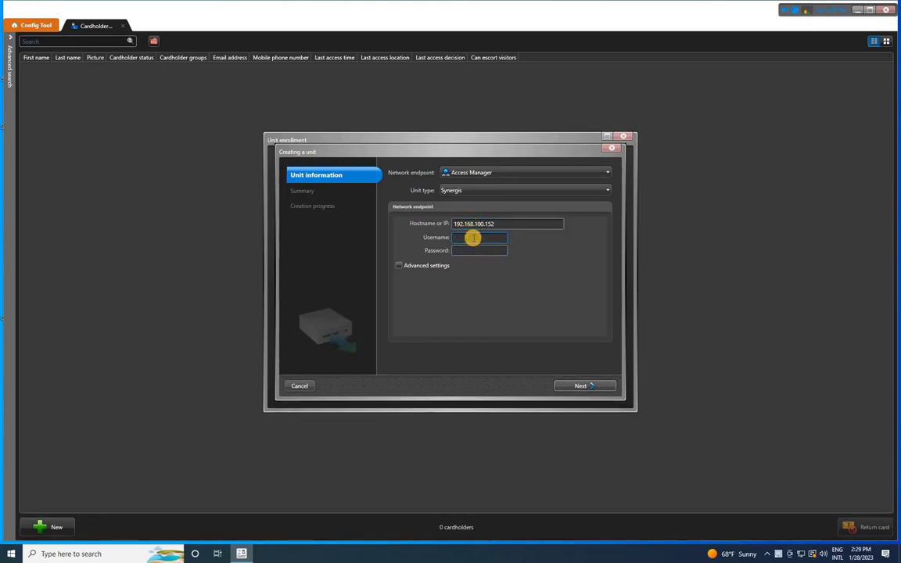
{"action": "type", "text": "admin"}
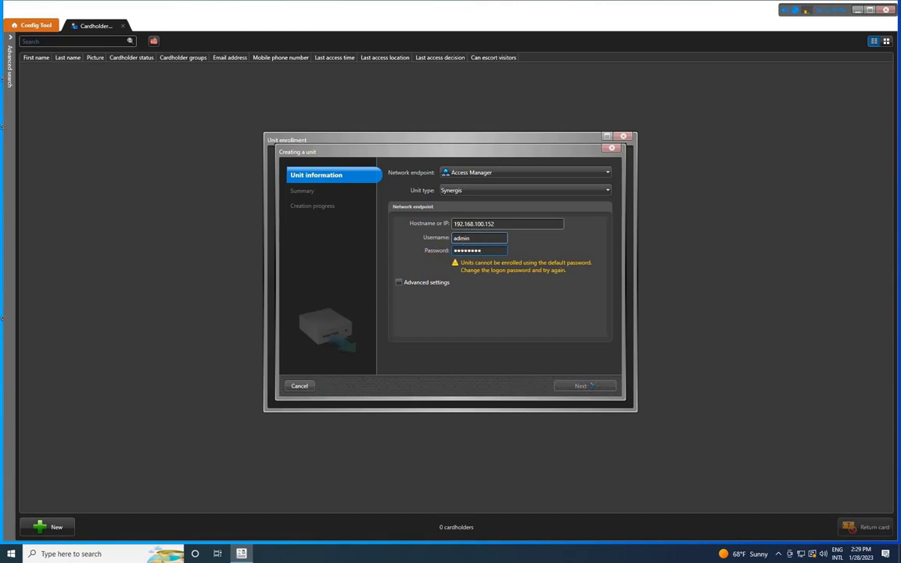
Browse to the unit's web page, bypass the certificate warning and save a new admin password.
{"action": "left_click", "coordinate": [9, 554]}
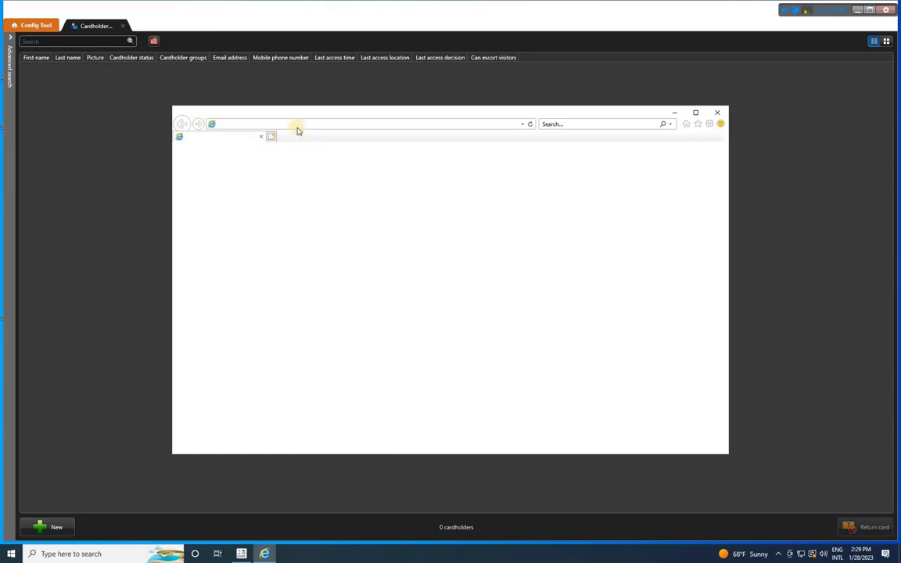
{"action": "type", "text": "192.168.100.152/ui"}
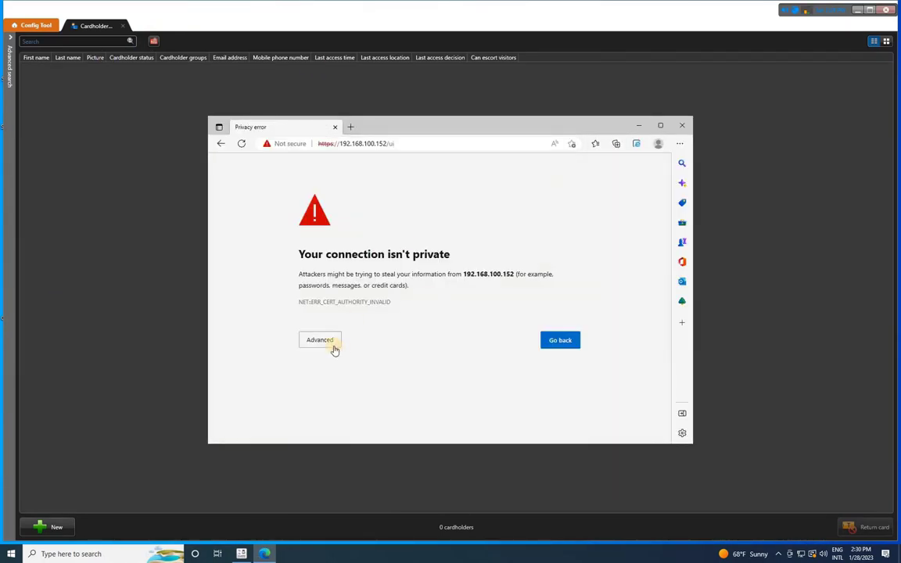
{"action": "left_click", "coordinate": [319, 341]}
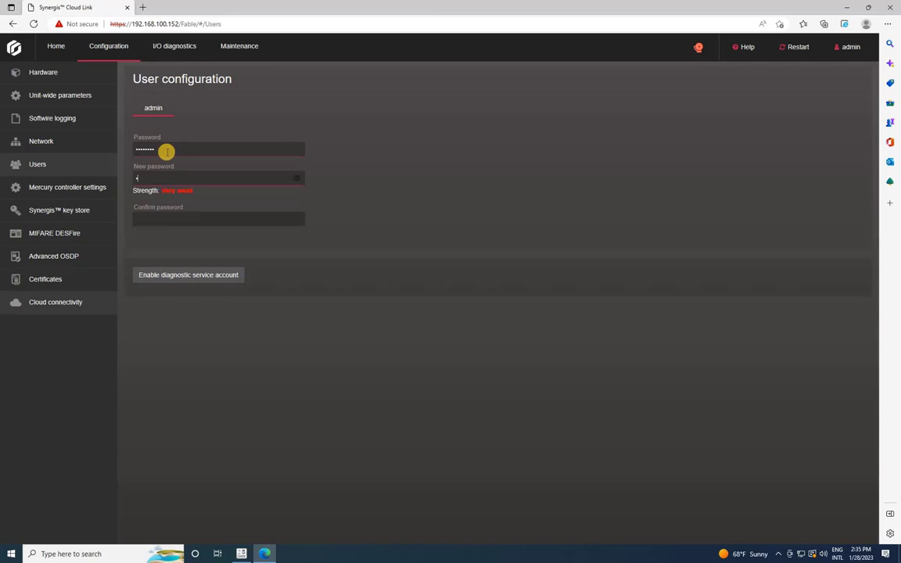
{"action": "type", "text": "•••"}
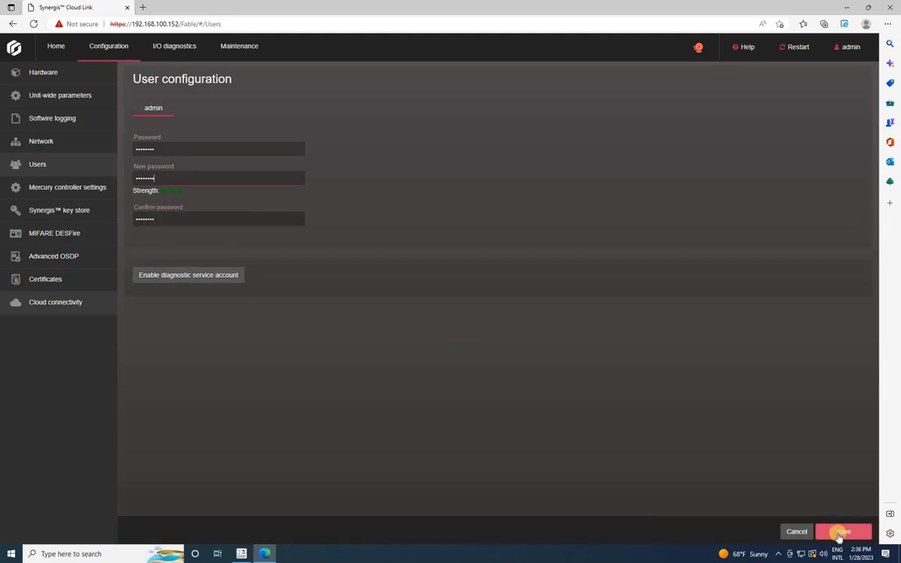
{"action": "left_click", "coordinate": [843, 532]}
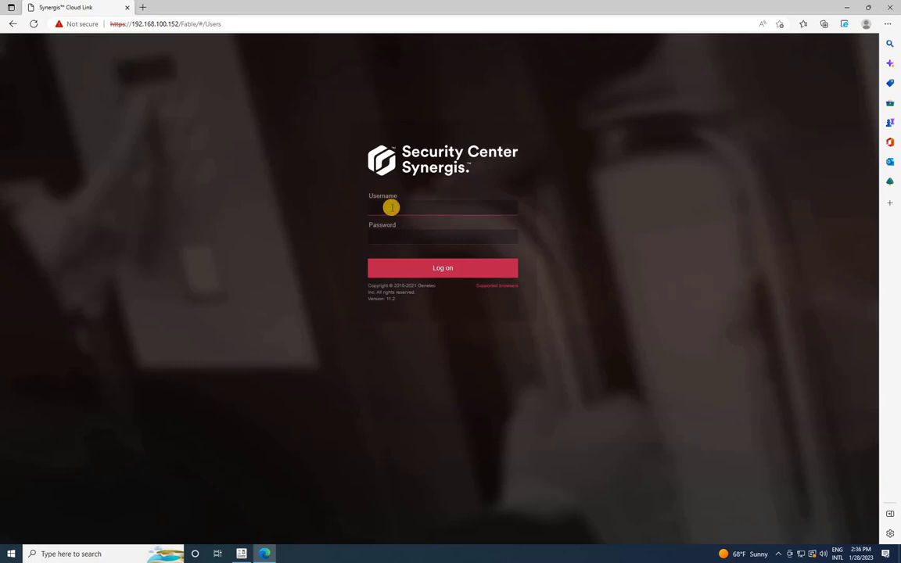
Log back in to the Synergis Cloud Link web page as admin.
{"action": "type", "text": "ad"}
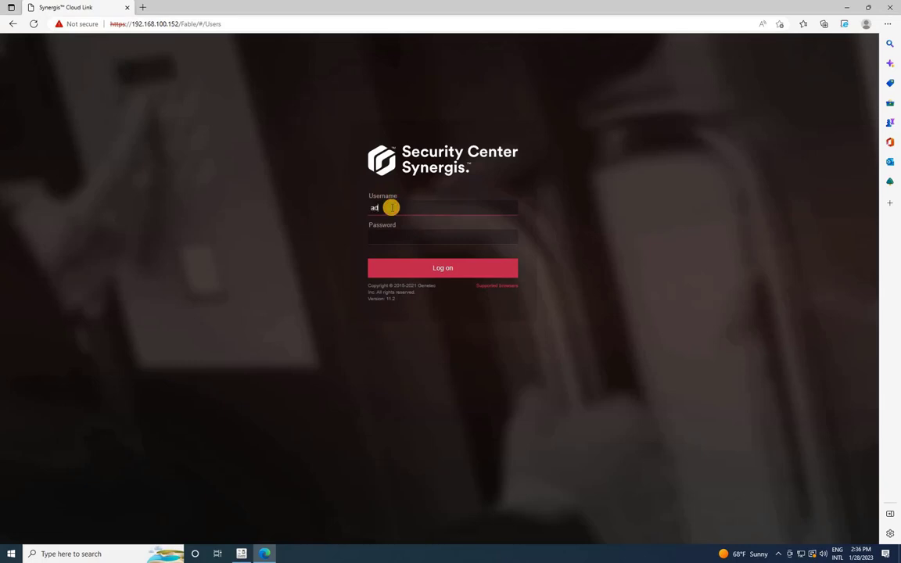
{"action": "key", "text": "Backspace"}
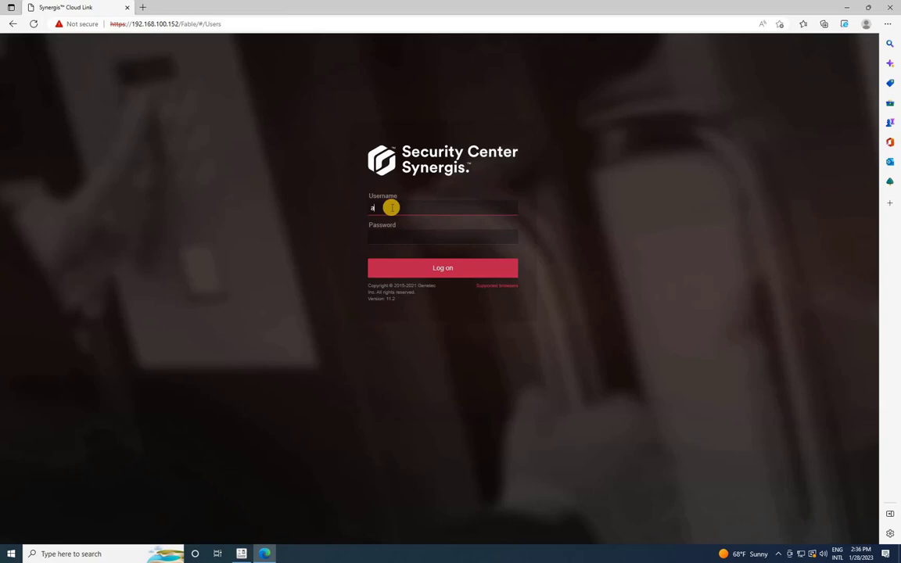
{"action": "type", "text": "admin"}
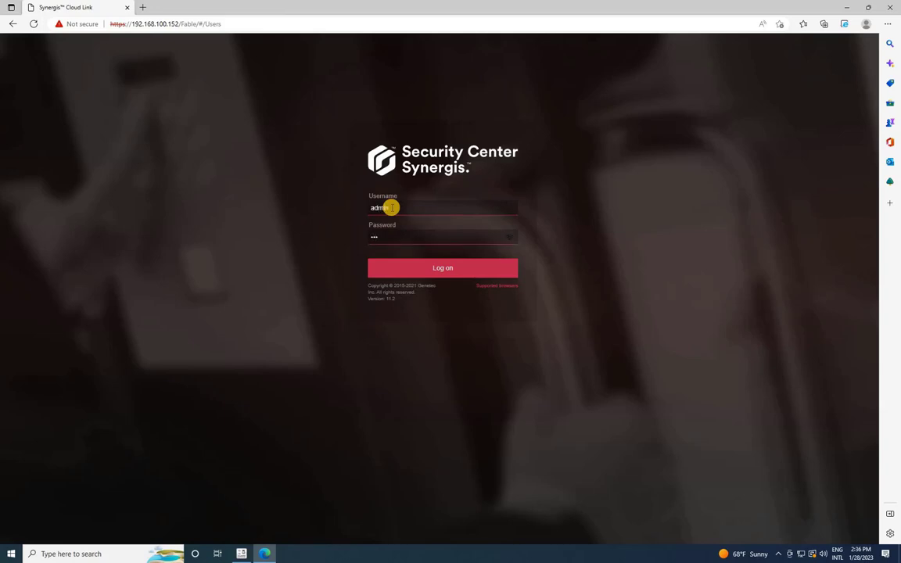
{"action": "left_click", "coordinate": [441, 268]}
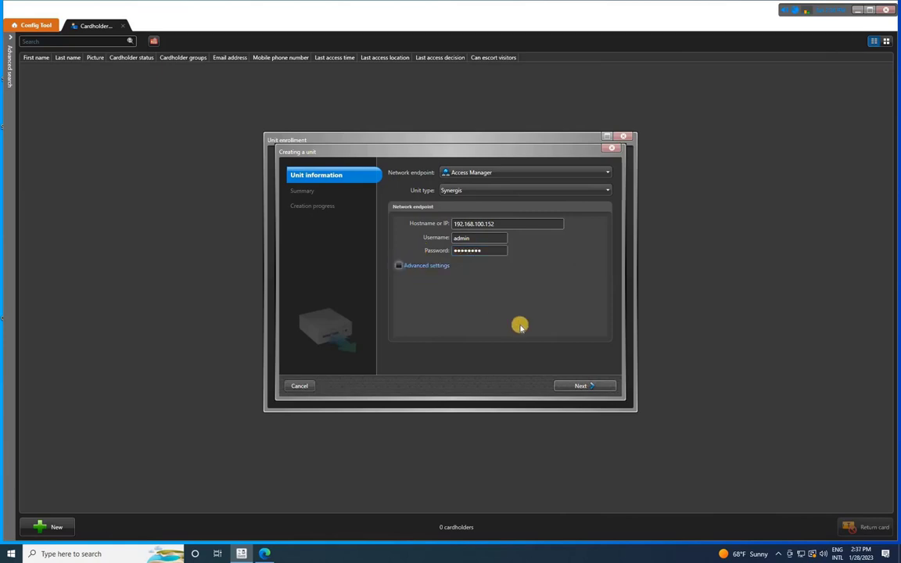
Create the Synergis unit under Access Manager and close the creation progress.
{"action": "left_click", "coordinate": [585, 385]}
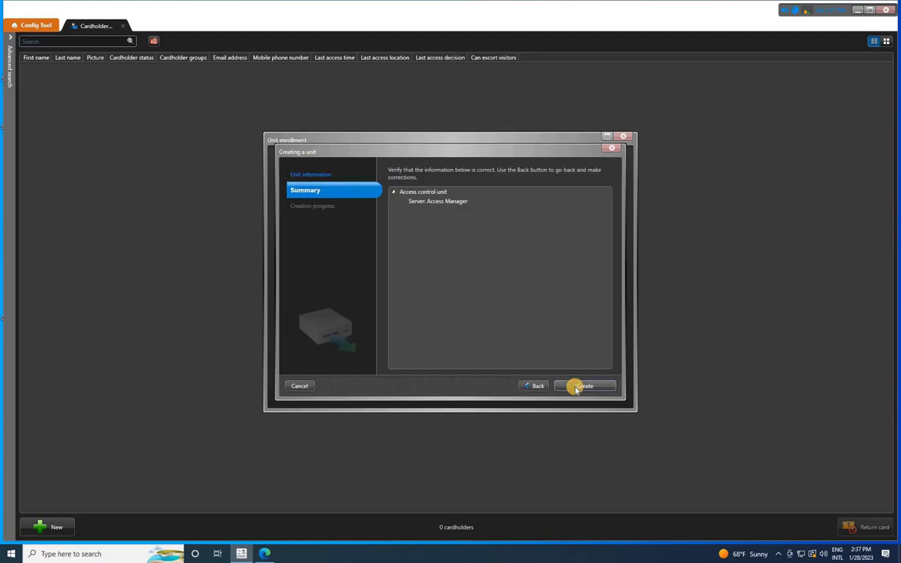
{"action": "left_click", "coordinate": [585, 385]}
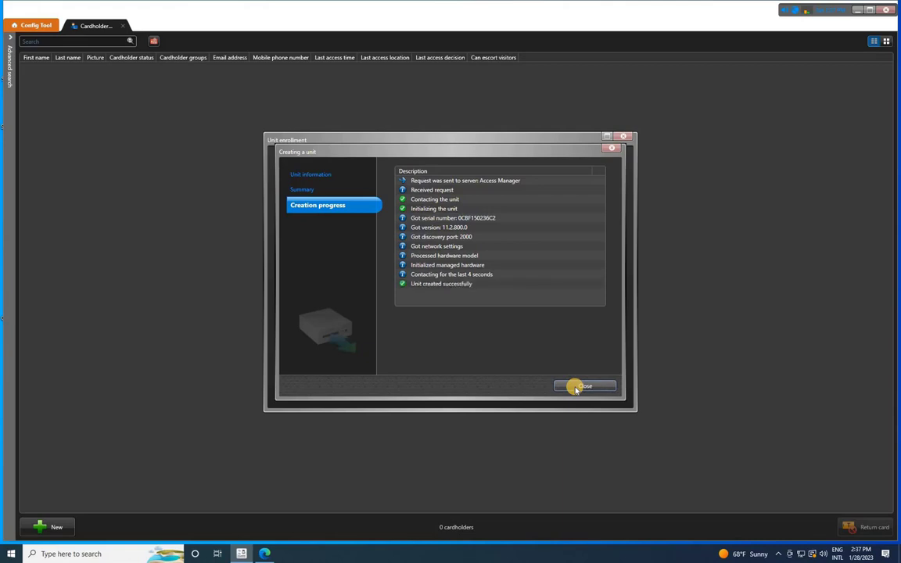
{"action": "left_click", "coordinate": [585, 385]}
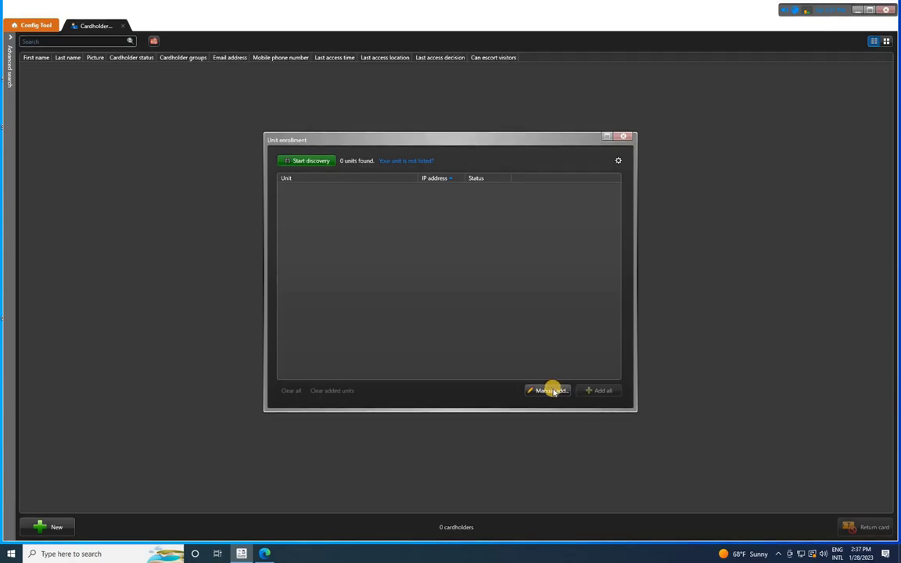
{"action": "mouse_move", "coordinate": [366, 239]}
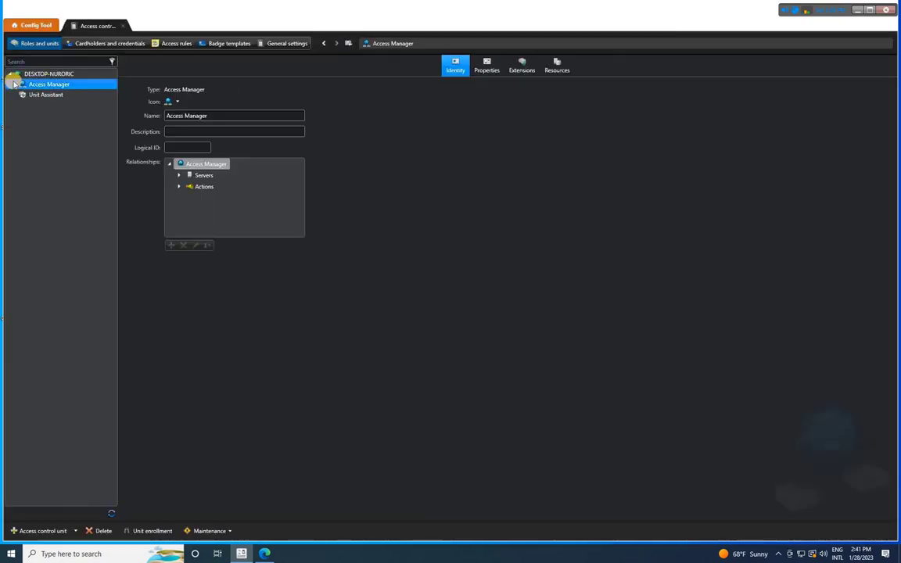
Rename the new unit to 'QAF_N300 (Synergis)' on its Identity tab and apply.
{"action": "left_click", "coordinate": [53, 96]}
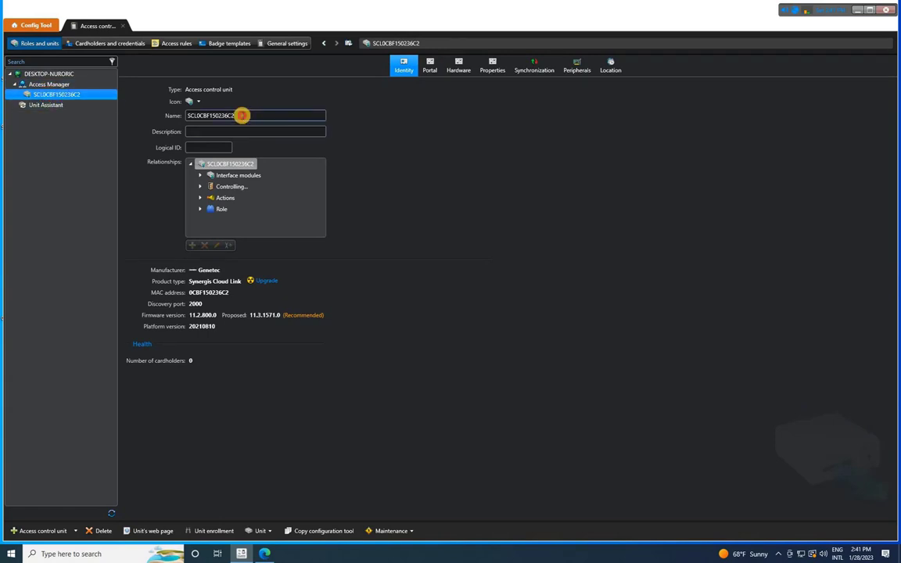
{"action": "type", "text": "OA"}
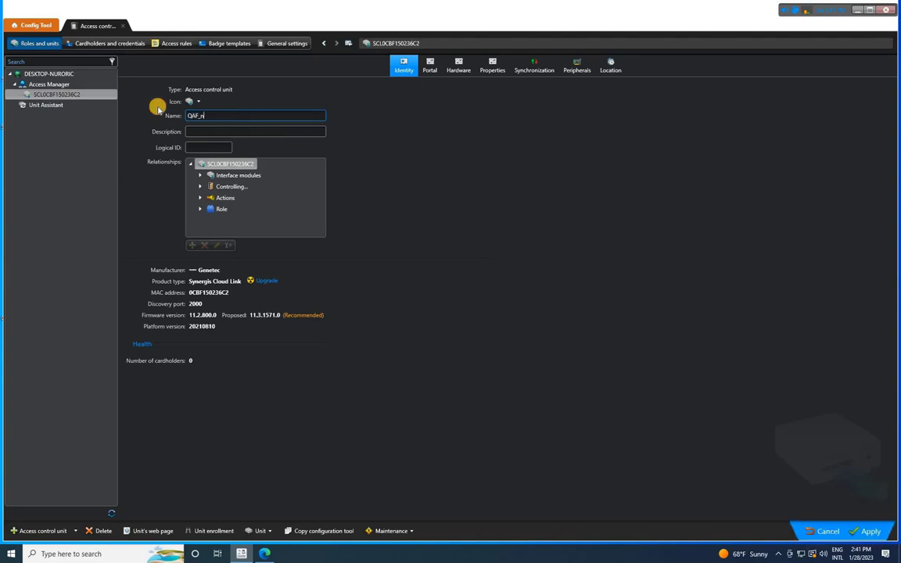
{"action": "type", "text": "QAF_N300 ("}
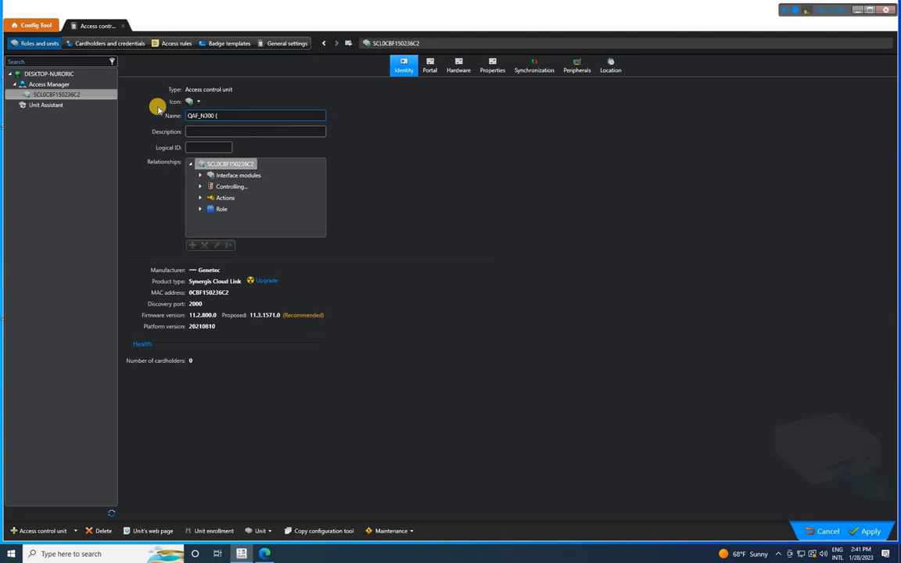
{"action": "type", "text": "Synergis"}
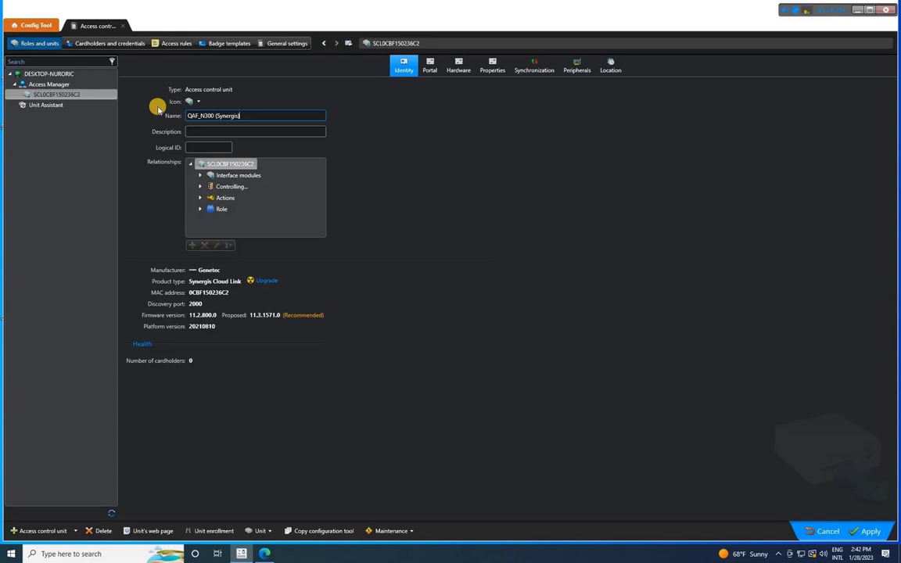
{"action": "left_click", "coordinate": [870, 532]}
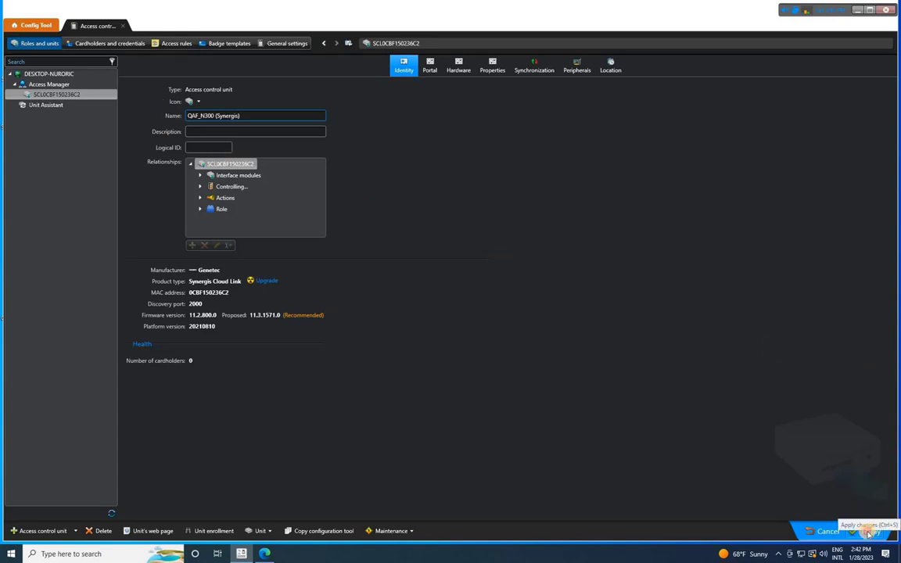
{"action": "left_click", "coordinate": [865, 532]}
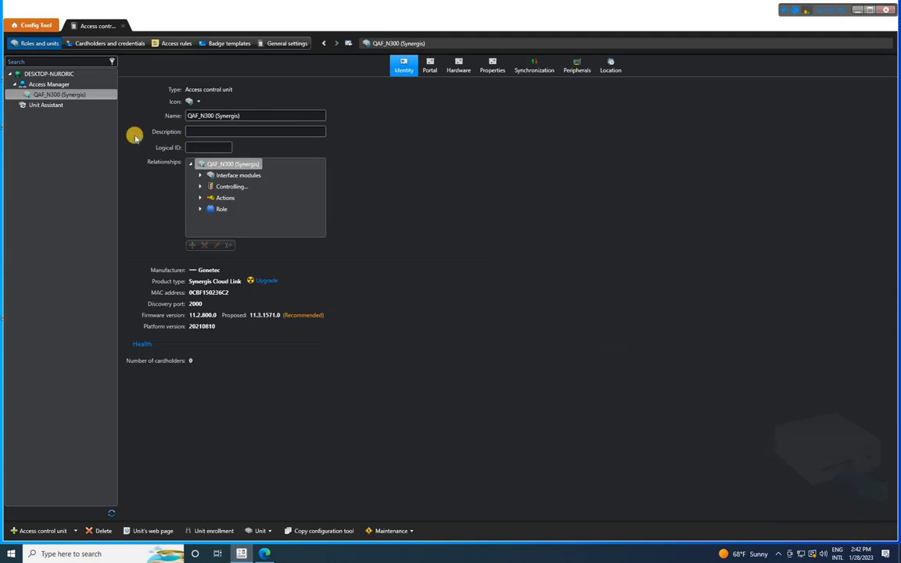
{"action": "mouse_move", "coordinate": [56, 275]}
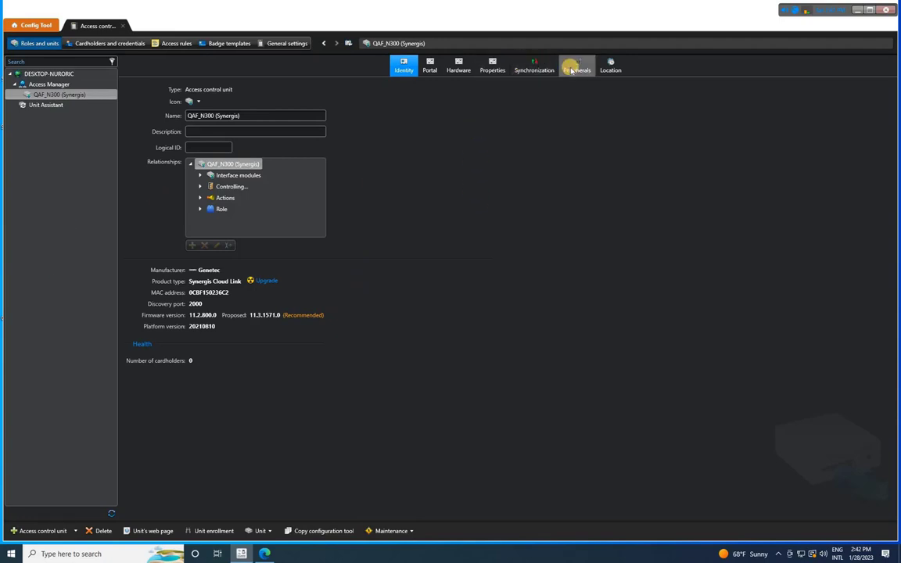
Add a Mercury EP1501 controller peripheral with its IP address to the unit.
{"action": "left_click", "coordinate": [576, 65]}
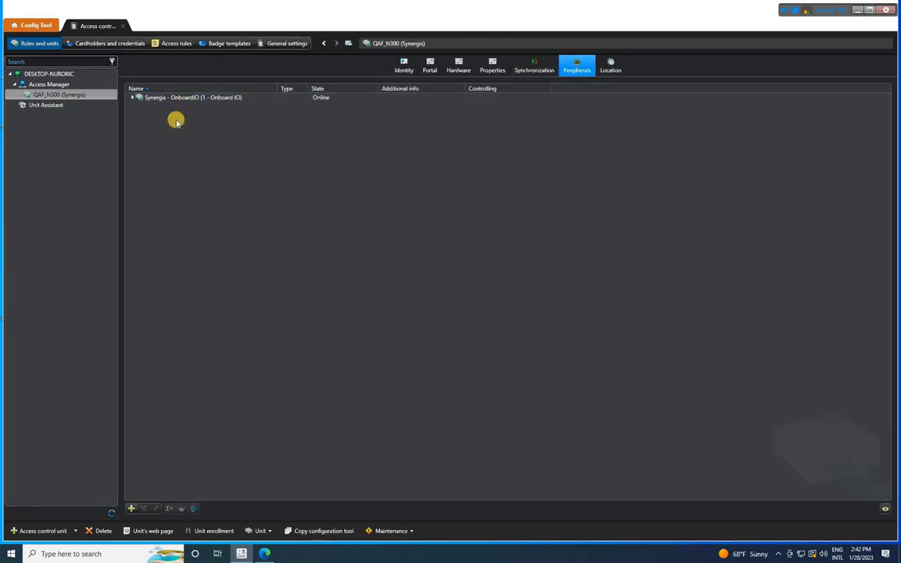
{"action": "mouse_move", "coordinate": [135, 508]}
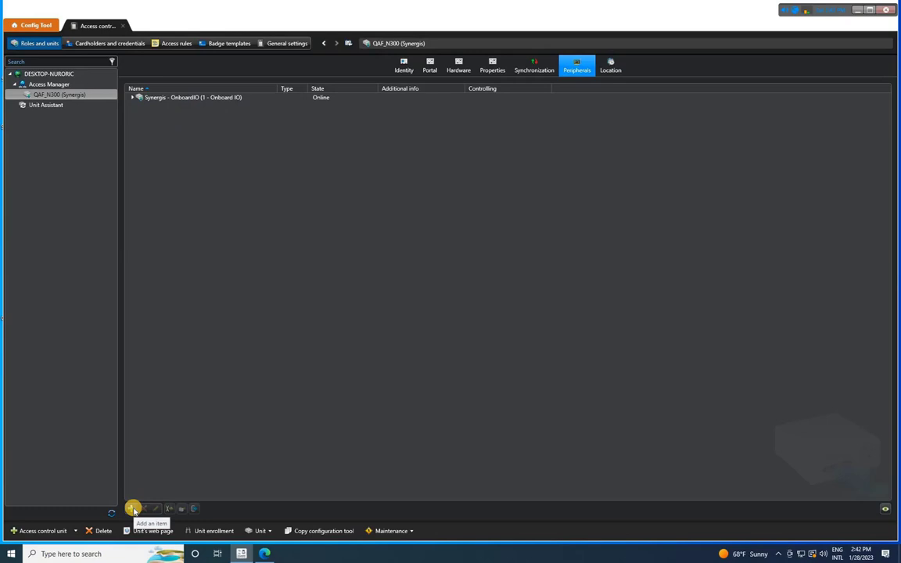
{"action": "left_click", "coordinate": [134, 508]}
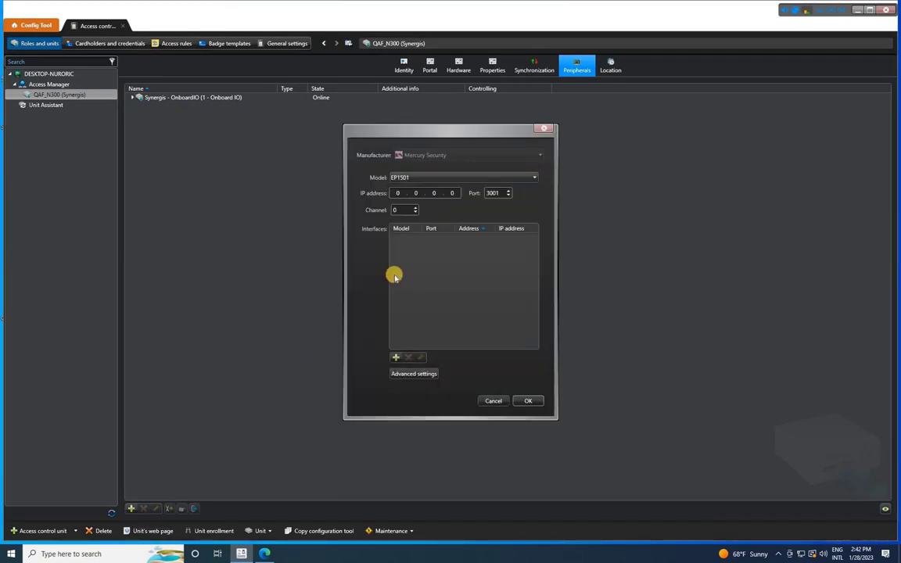
{"action": "left_click", "coordinate": [532, 177]}
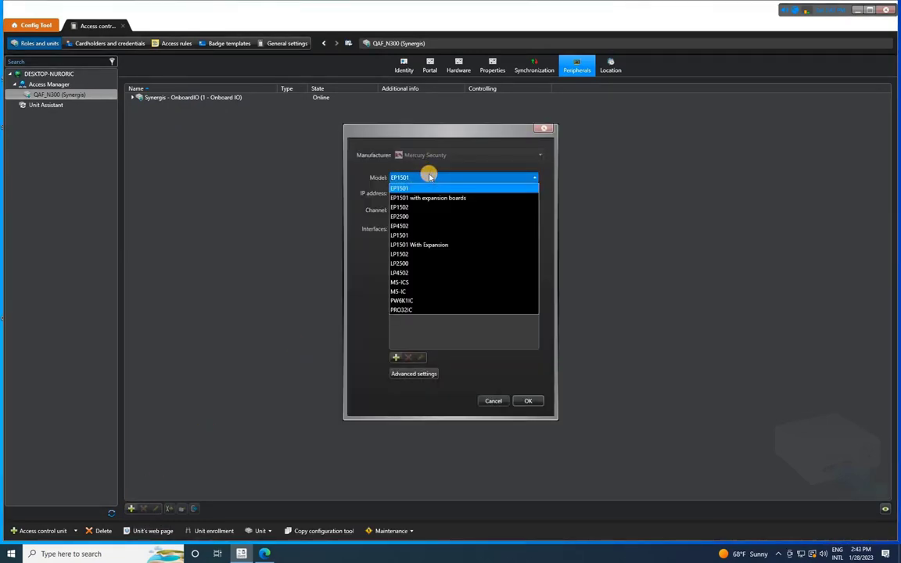
{"action": "mouse_move", "coordinate": [430, 228]}
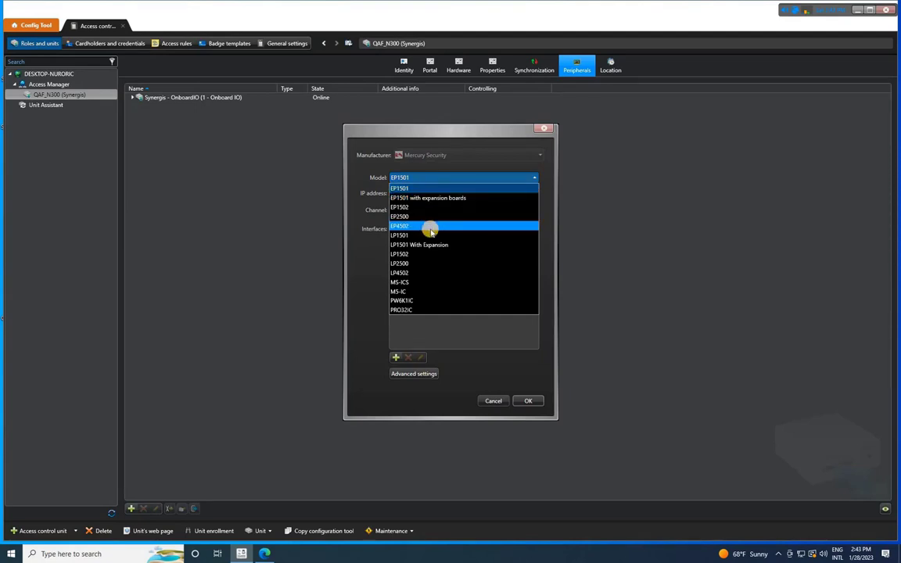
{"action": "left_click", "coordinate": [401, 234]}
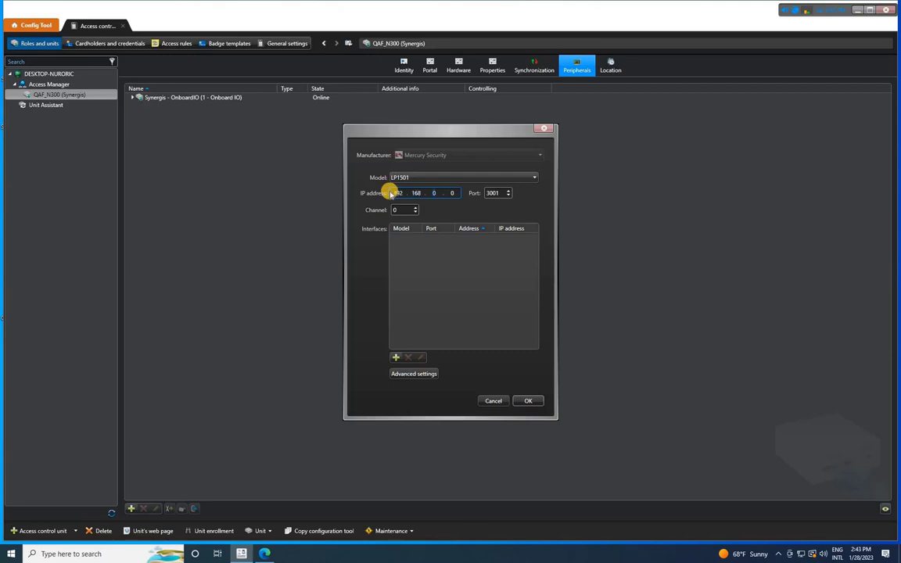
{"action": "type", "text": "100"}
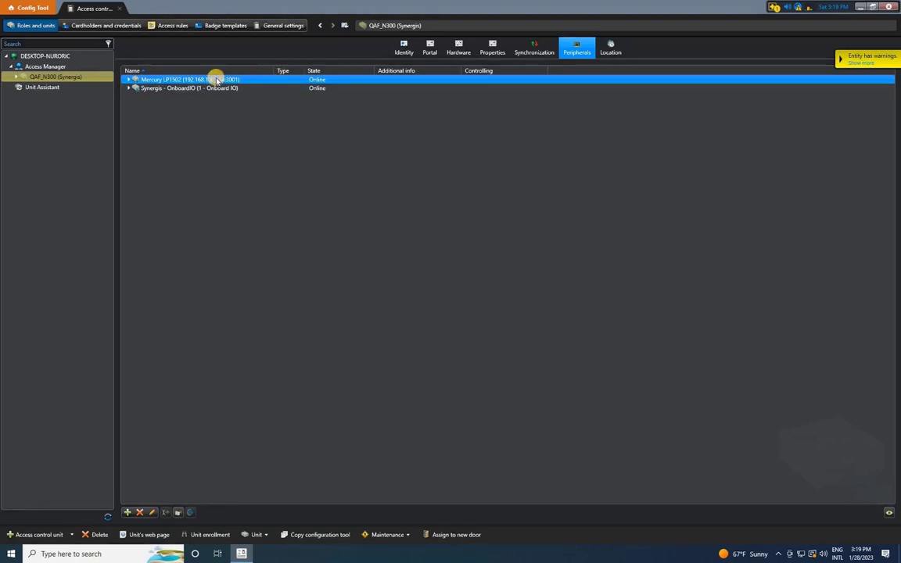
Expand the Mercury controller to list its inputs, outputs and readers, then collapse it.
{"action": "left_click", "coordinate": [144, 79]}
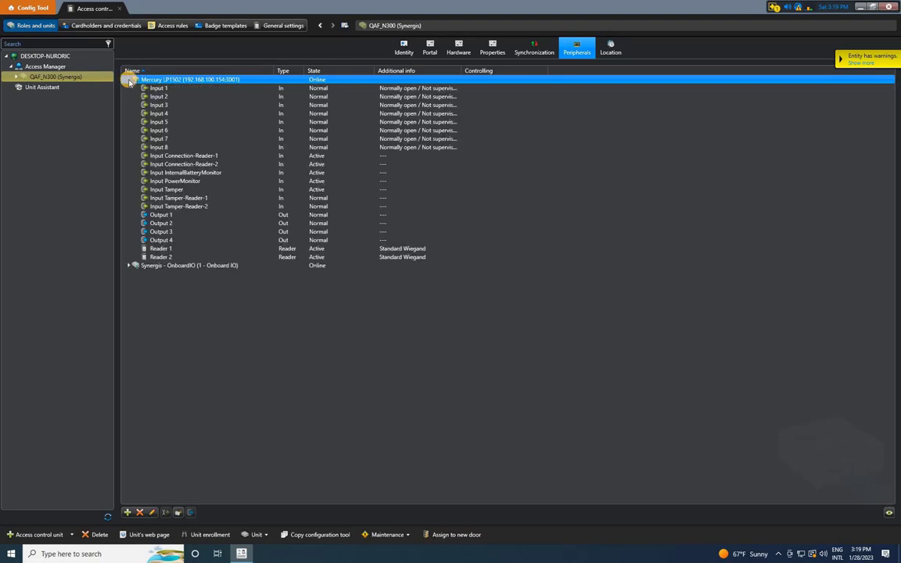
{"action": "left_click", "coordinate": [203, 257]}
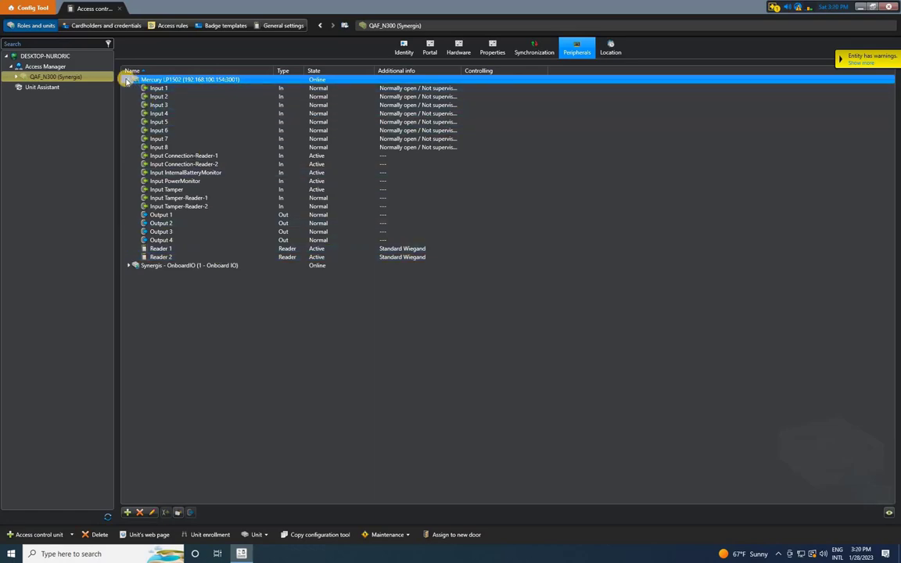
{"action": "left_click", "coordinate": [141, 81]}
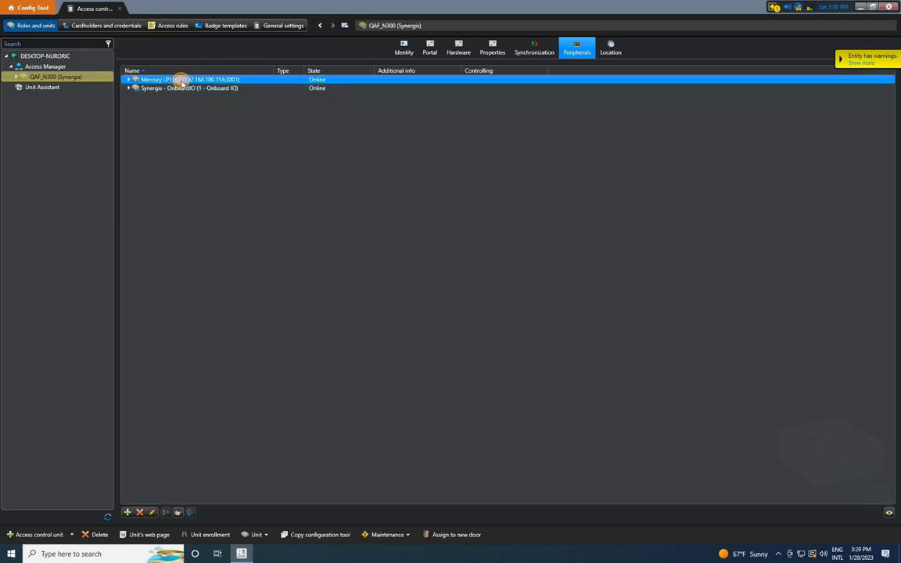
{"action": "mouse_move", "coordinate": [169, 81]}
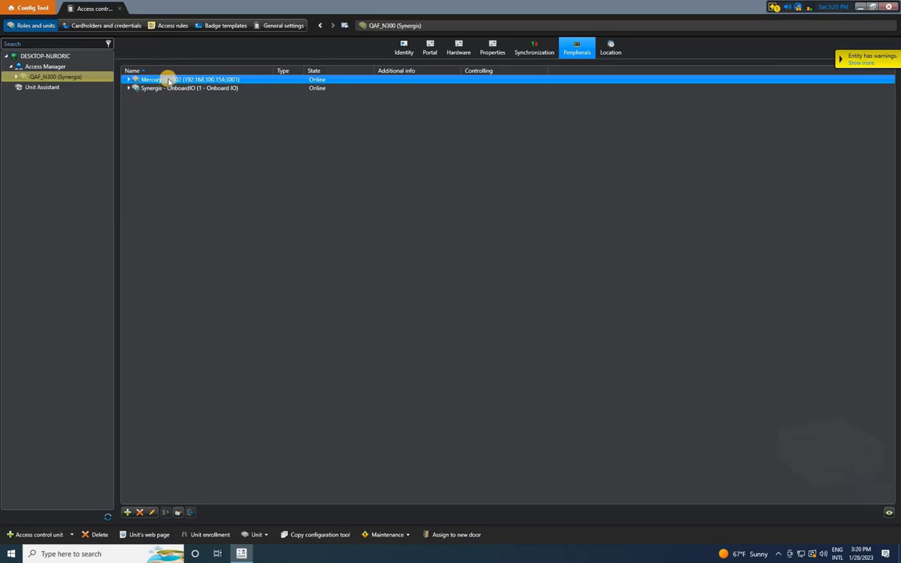
Add an MR52 interface module to the Mercury LP1502 controller's properties and save.
{"action": "double_click", "coordinate": [166, 82]}
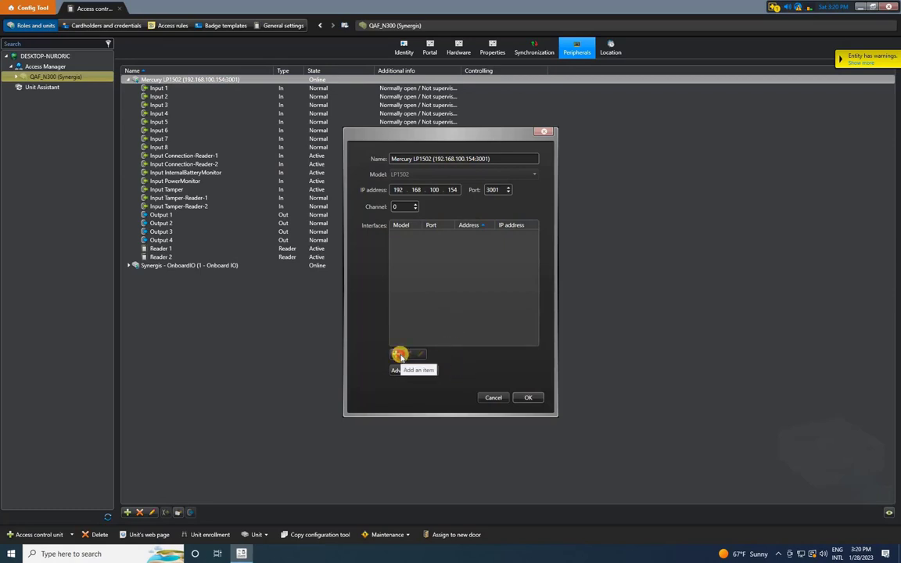
{"action": "left_click", "coordinate": [397, 353]}
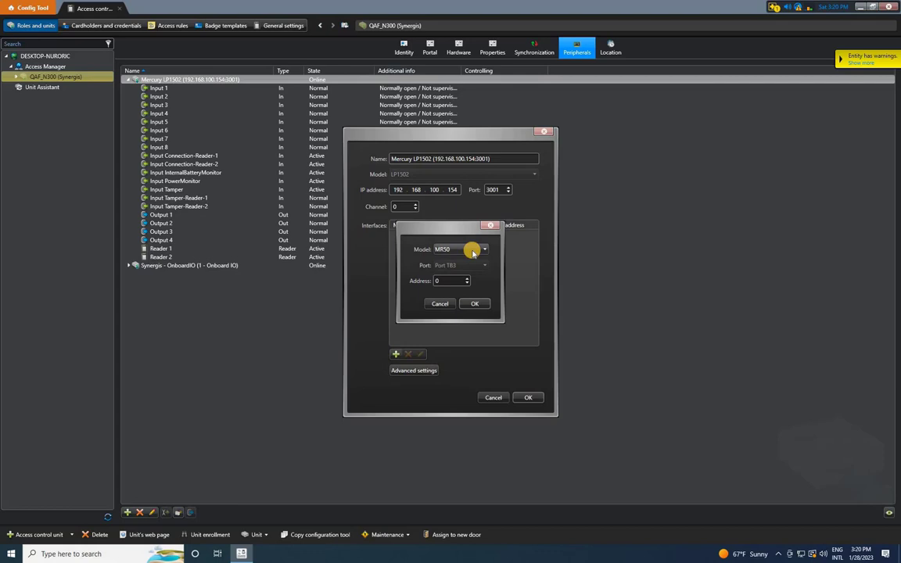
{"action": "left_click", "coordinate": [483, 248]}
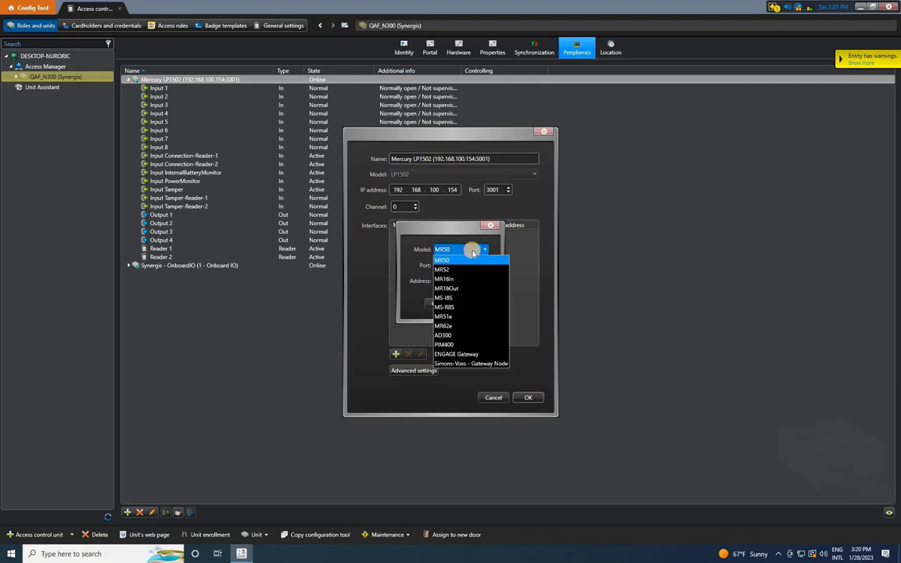
{"action": "left_click", "coordinate": [441, 269]}
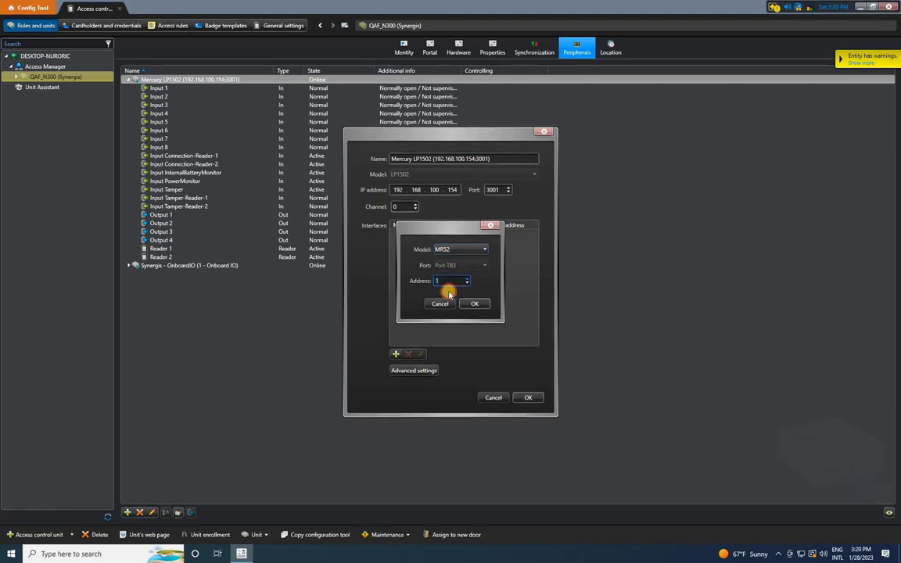
{"action": "left_click", "coordinate": [474, 303]}
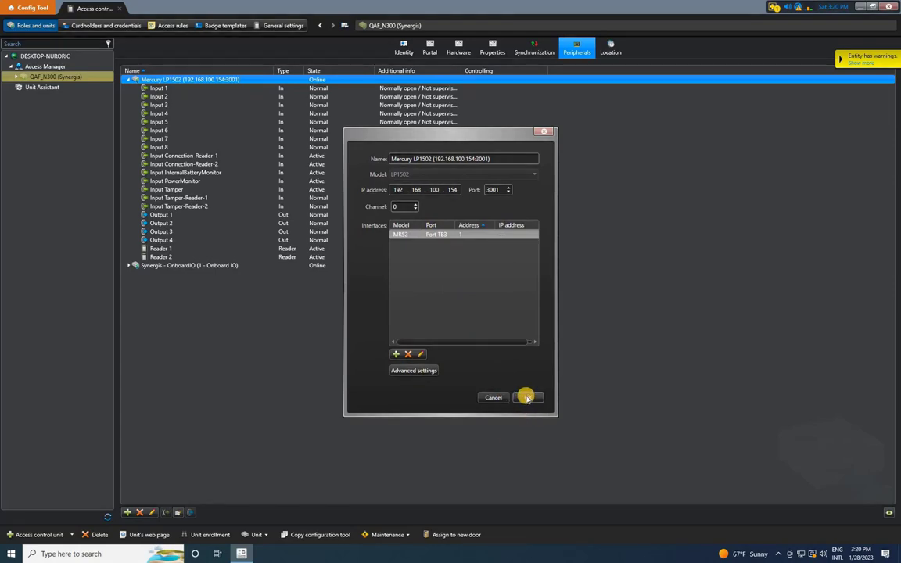
{"action": "left_click", "coordinate": [529, 397]}
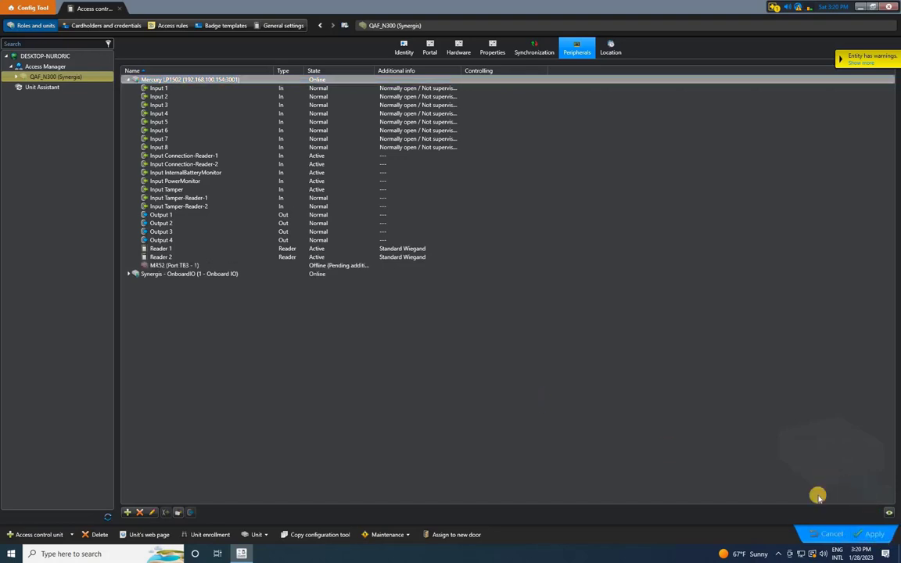
Apply the new module to the unit and view MR52's inputs, outputs and readers.
{"action": "left_click", "coordinate": [170, 264]}
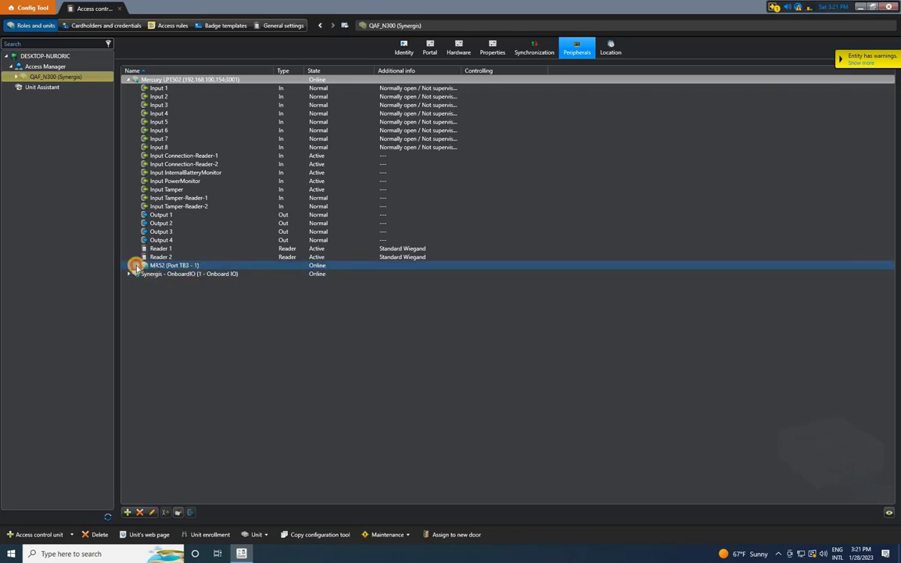
{"action": "left_click", "coordinate": [128, 266]}
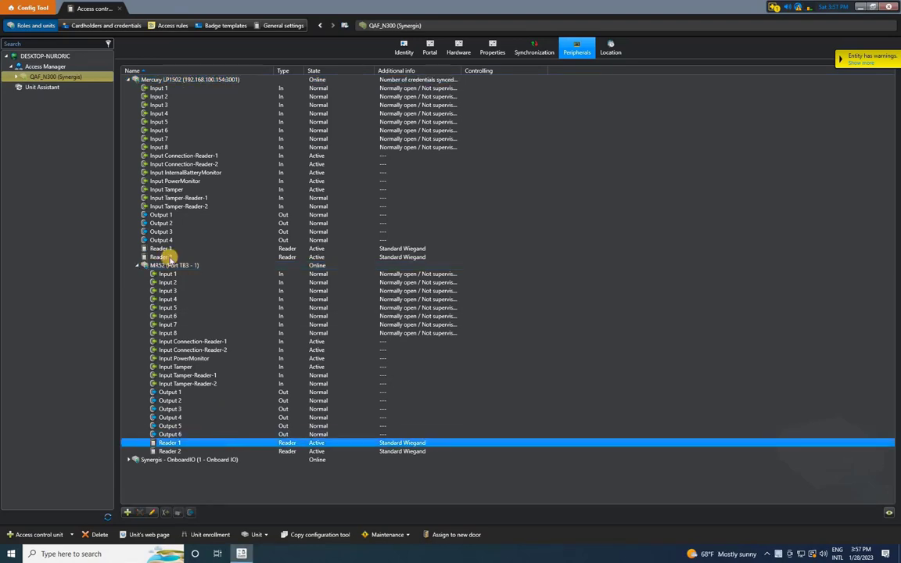
Create a new area under DESKTOP-NURGINC in Area view and name it GROUND FLOOR.
{"action": "left_click", "coordinate": [138, 265]}
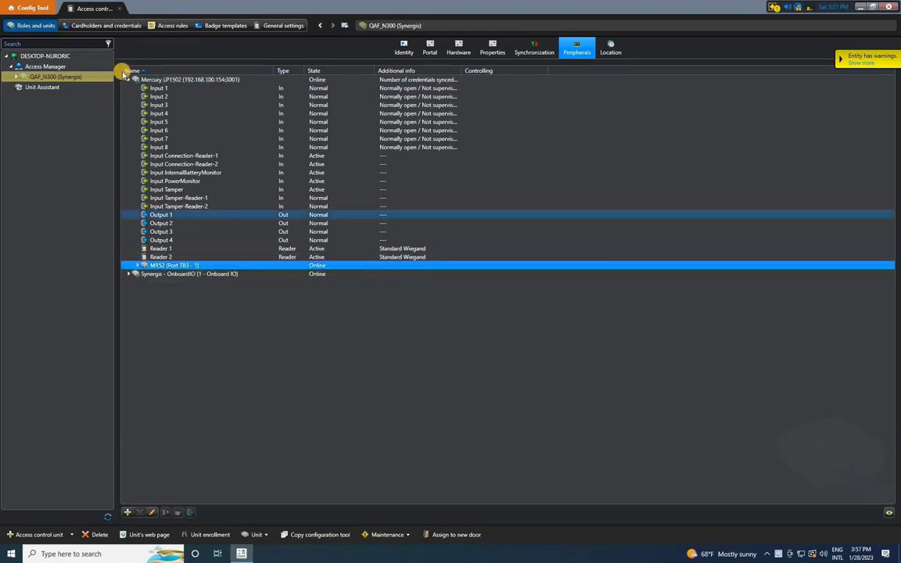
{"action": "left_click", "coordinate": [124, 81]}
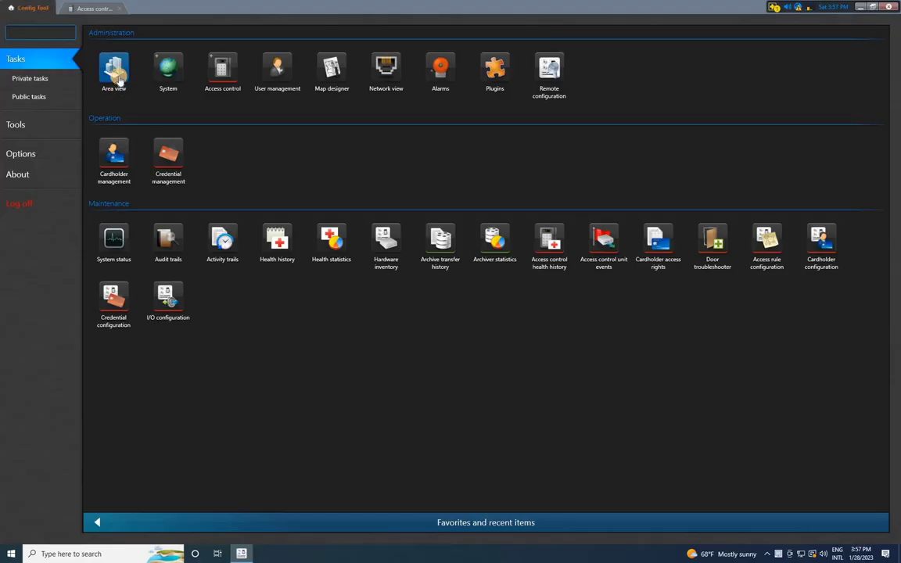
{"action": "left_click", "coordinate": [112, 65]}
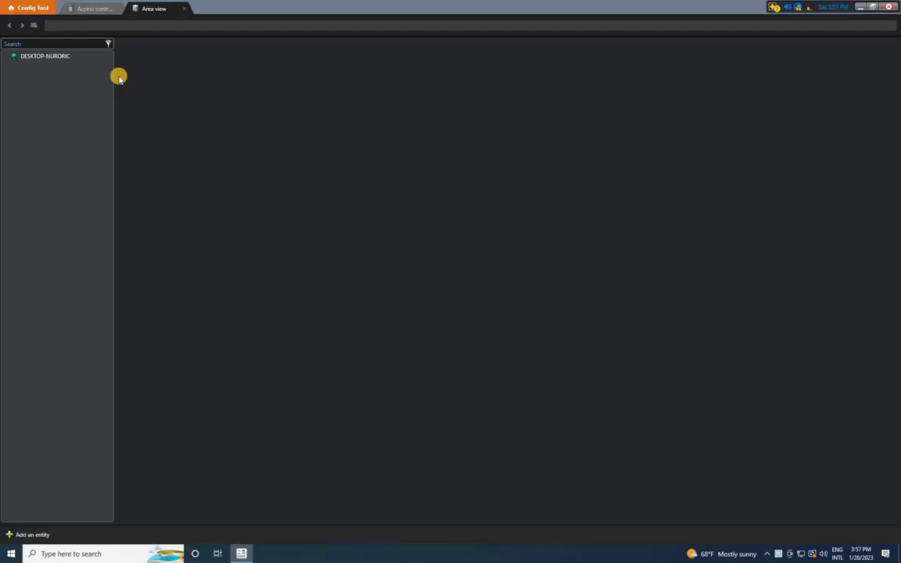
{"action": "left_click", "coordinate": [31, 535]}
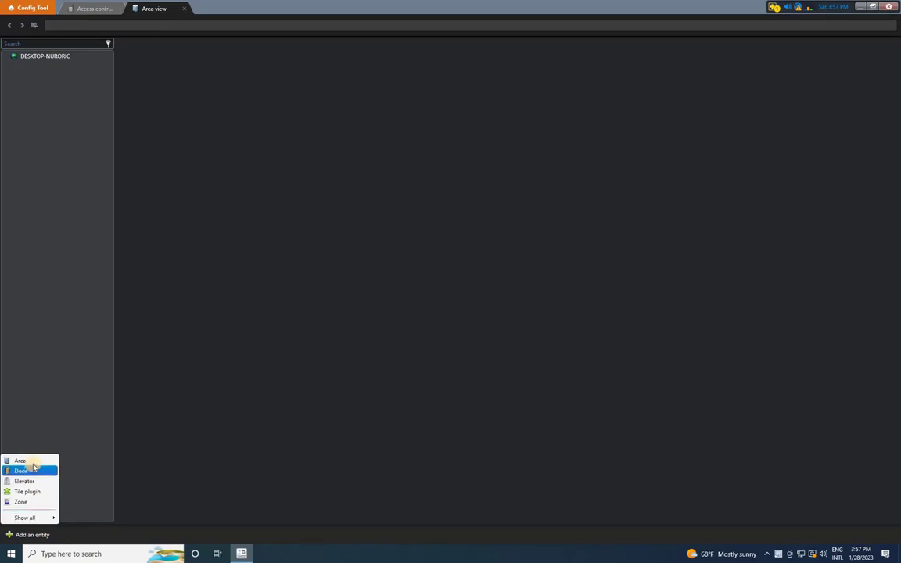
{"action": "left_click", "coordinate": [22, 460]}
{"action": "type", "text": "GROUND"}
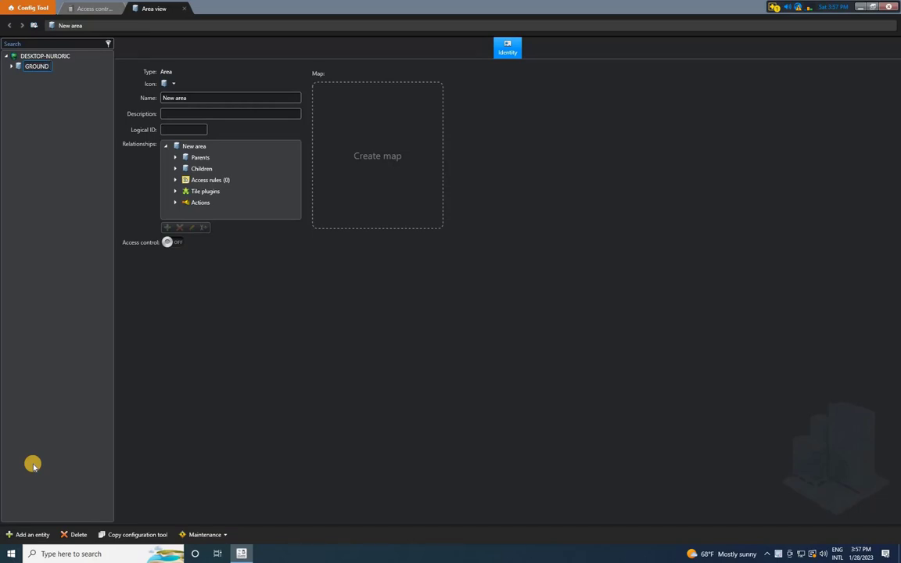
{"action": "type", "text": "FLOOR"}
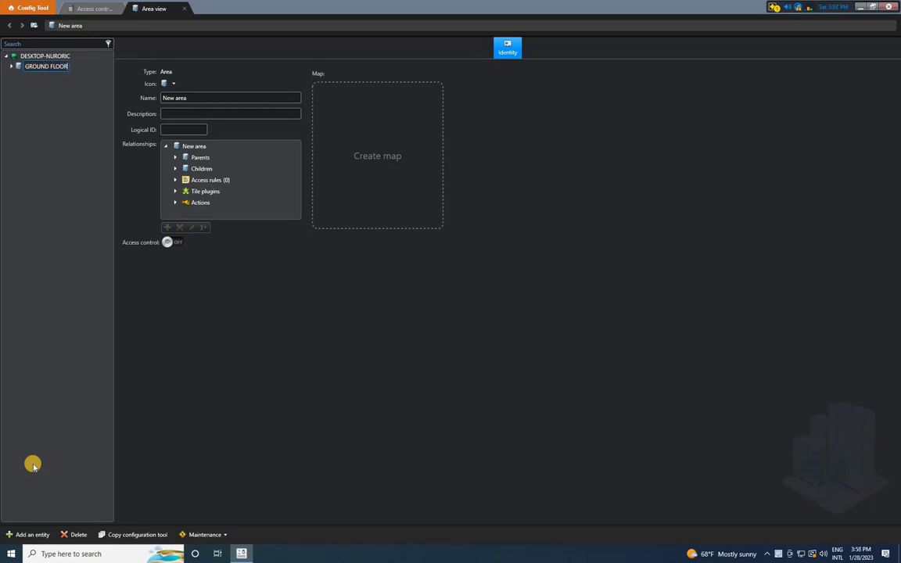
{"action": "left_click", "coordinate": [40, 65]}
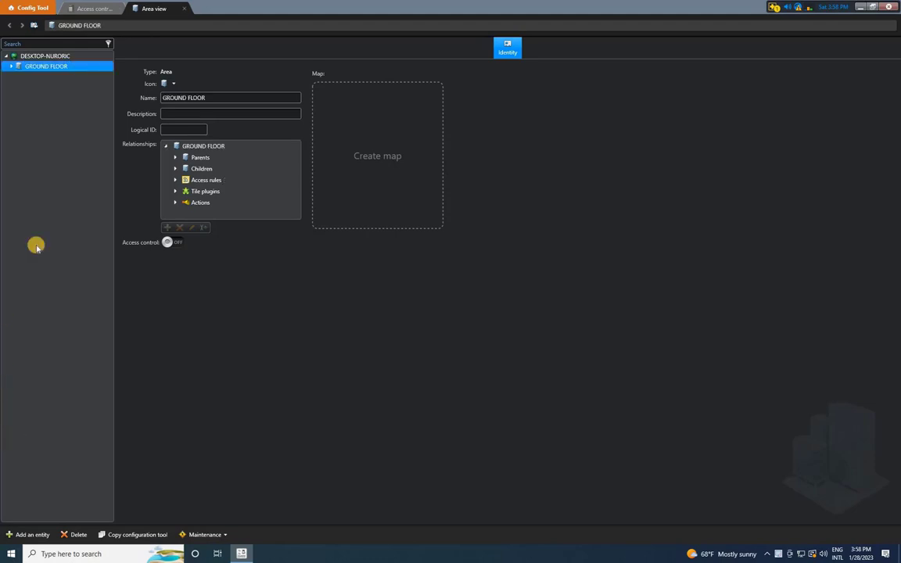
{"action": "mouse_move", "coordinate": [71, 291]}
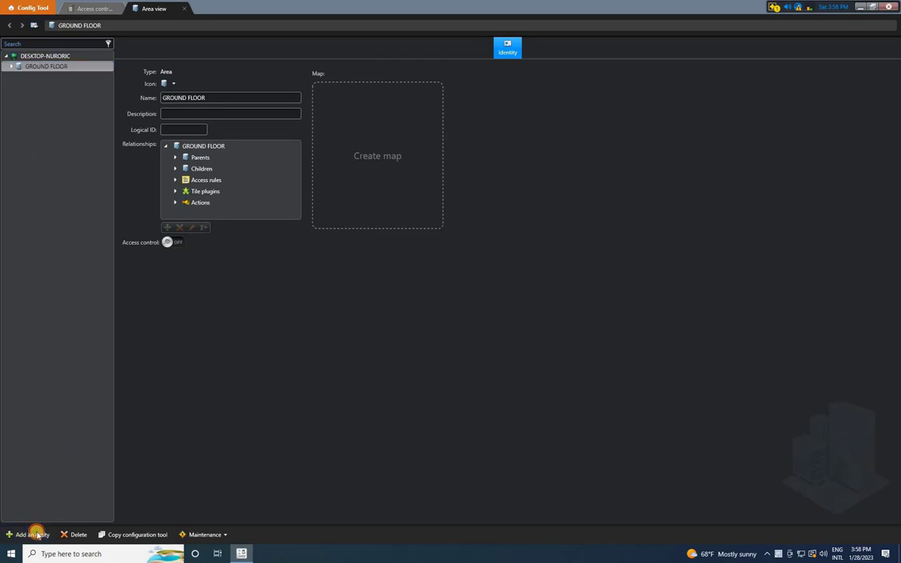
Start a new door entity in GROUND FLOOR named TEST DOOR.
{"action": "left_click", "coordinate": [31, 535]}
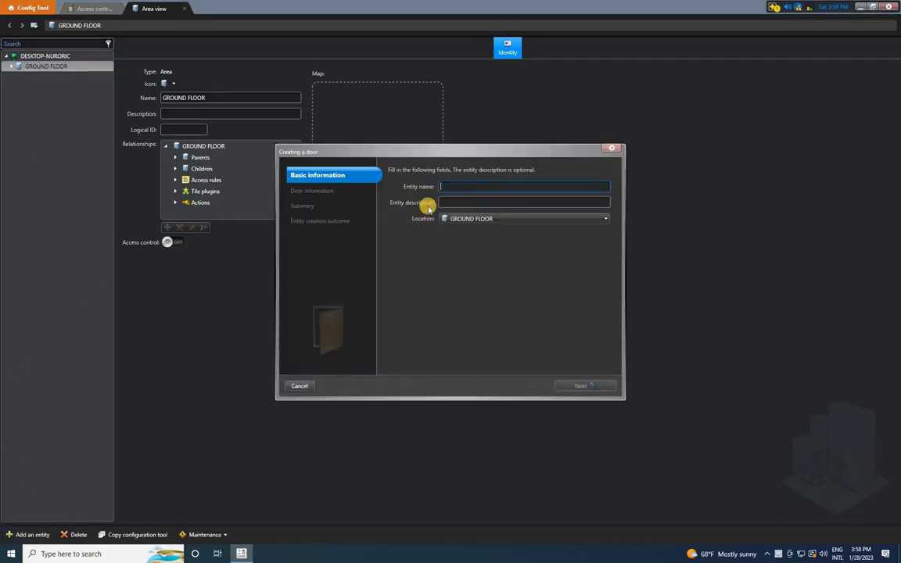
{"action": "type", "text": "TEST DOOR"}
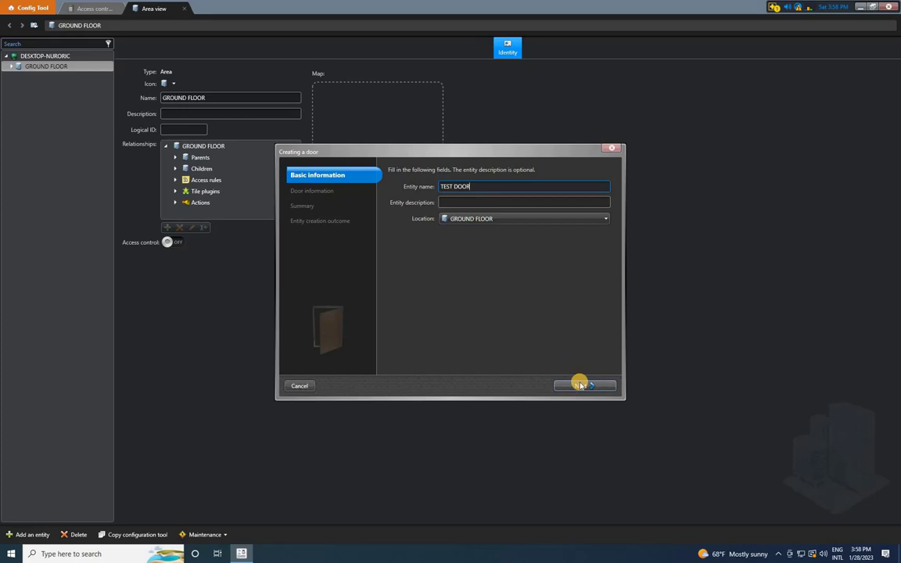
{"action": "left_click", "coordinate": [581, 385]}
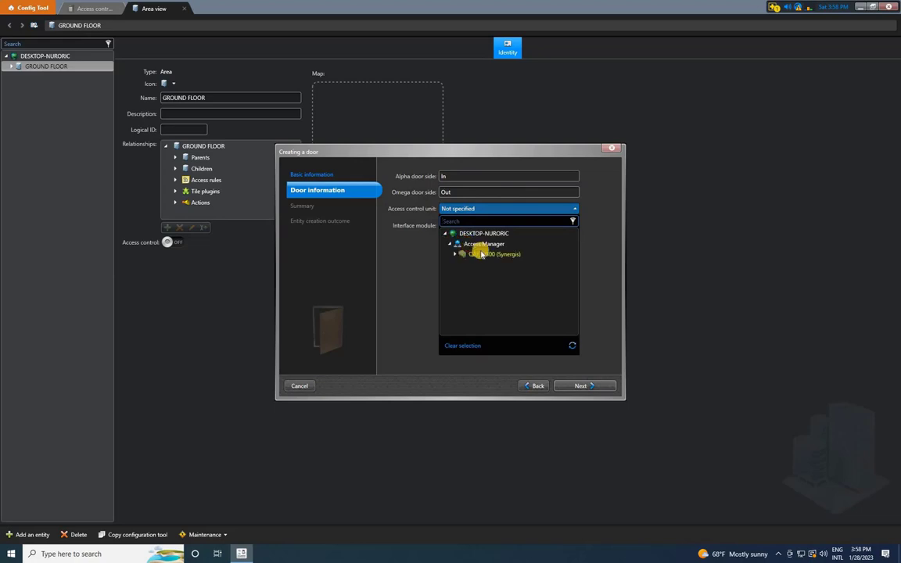
Assign the QAF_N300 Synergis unit and its MR52 module, then create TEST DOOR.
{"action": "left_click", "coordinate": [492, 254]}
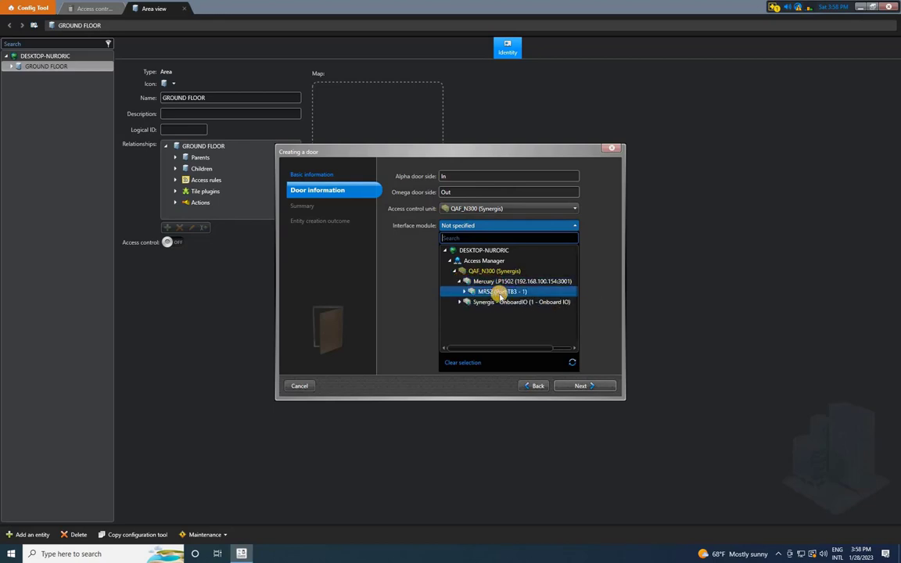
{"action": "left_click", "coordinate": [500, 291]}
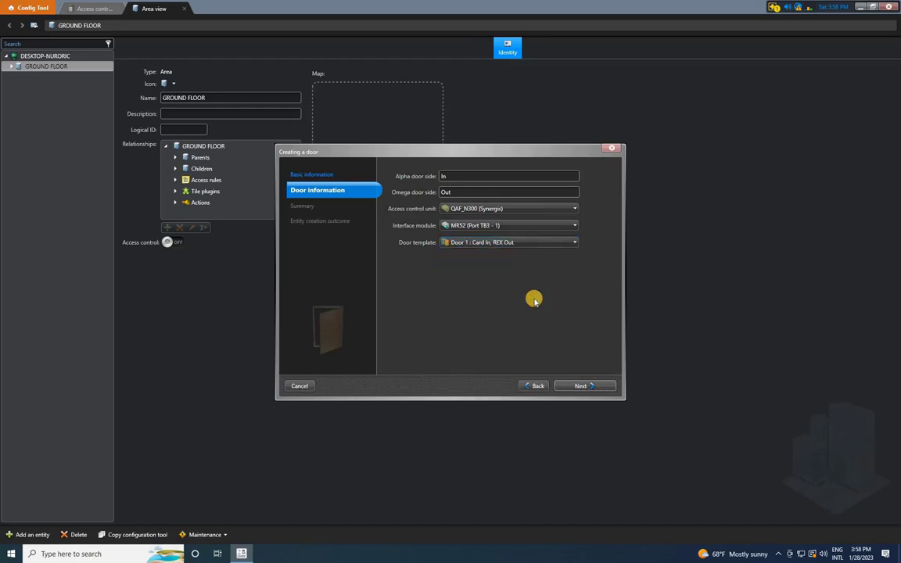
{"action": "left_click", "coordinate": [582, 384]}
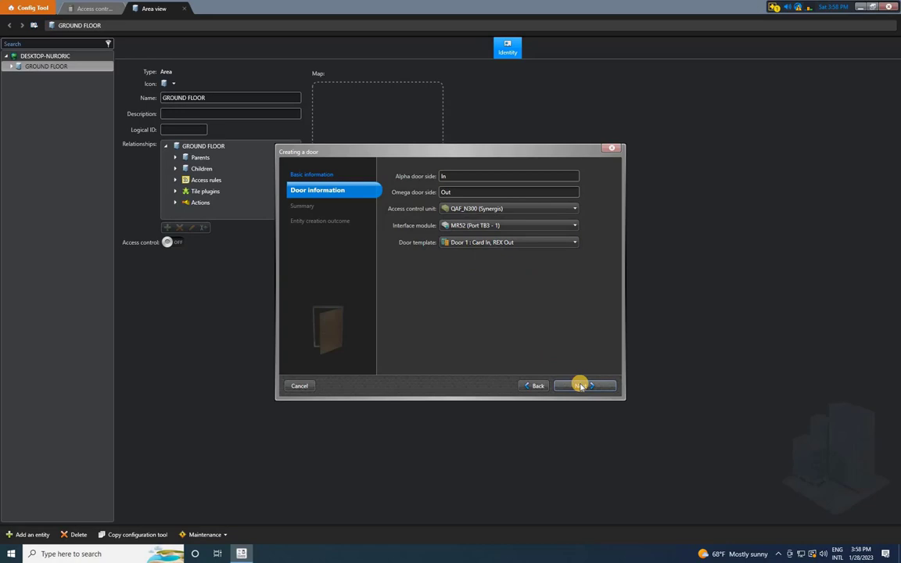
{"action": "left_click", "coordinate": [579, 385]}
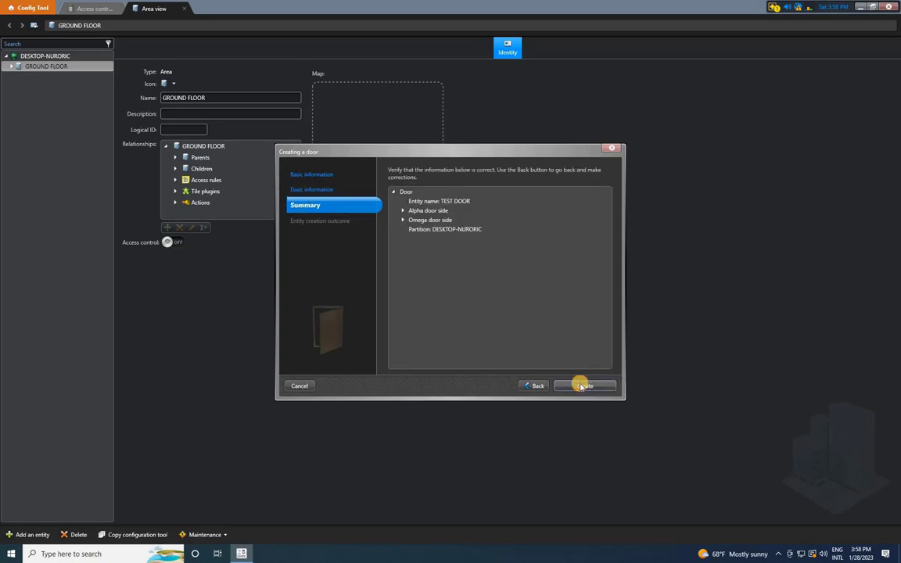
{"action": "left_click", "coordinate": [585, 385]}
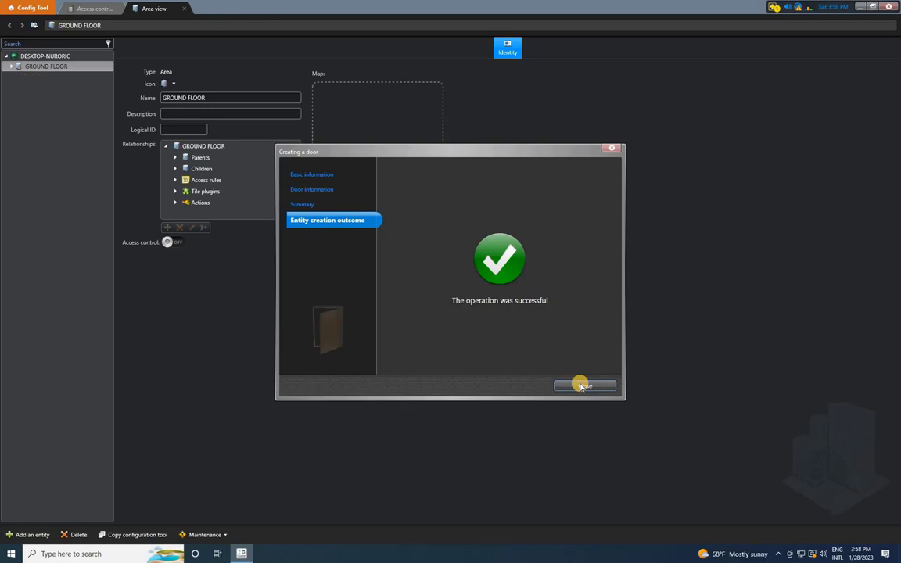
Close the wizard and apply TEST DOOR's hardware with MR52 reader, exit input, lock and sensor.
{"action": "left_click", "coordinate": [586, 385]}
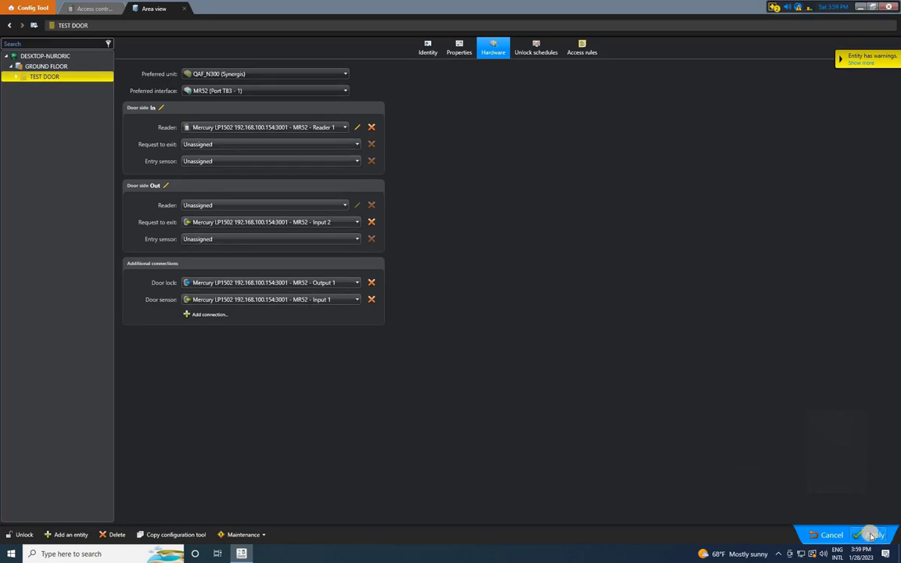
{"action": "left_click", "coordinate": [867, 535]}
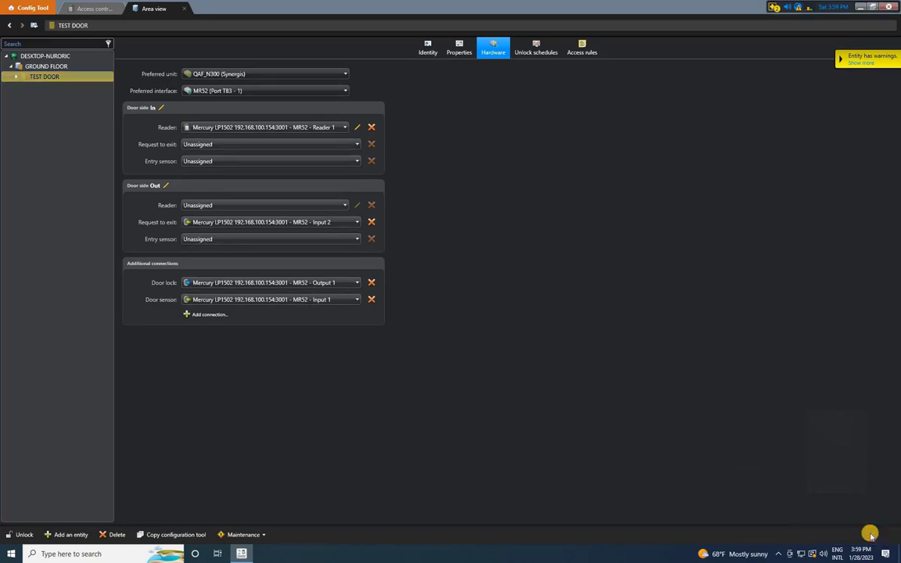
{"action": "mouse_move", "coordinate": [672, 400]}
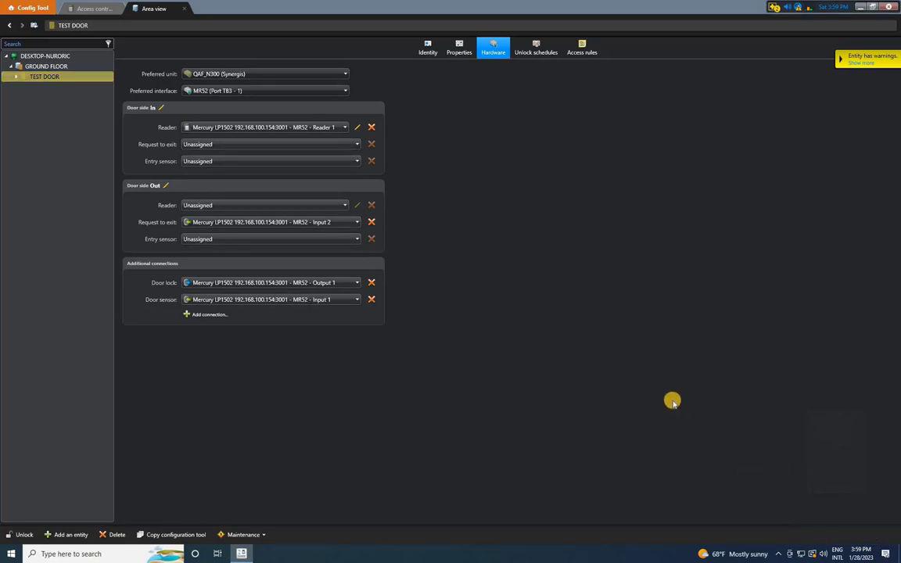